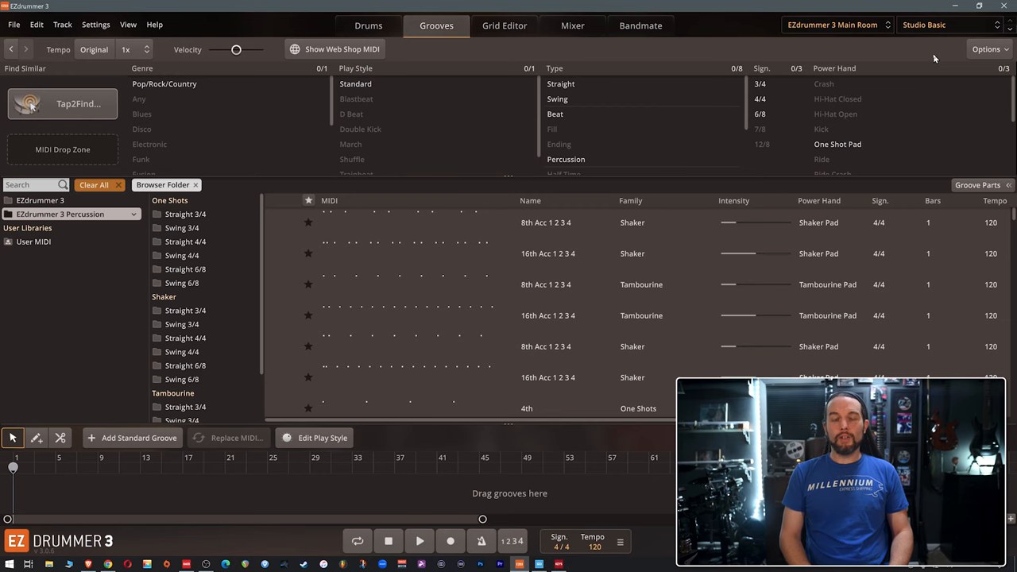
- Browse EZdrummer 3 Percussion grooves, switch back to EZdrummer 3, and open Swing Halftime 4/4
click(985, 49)
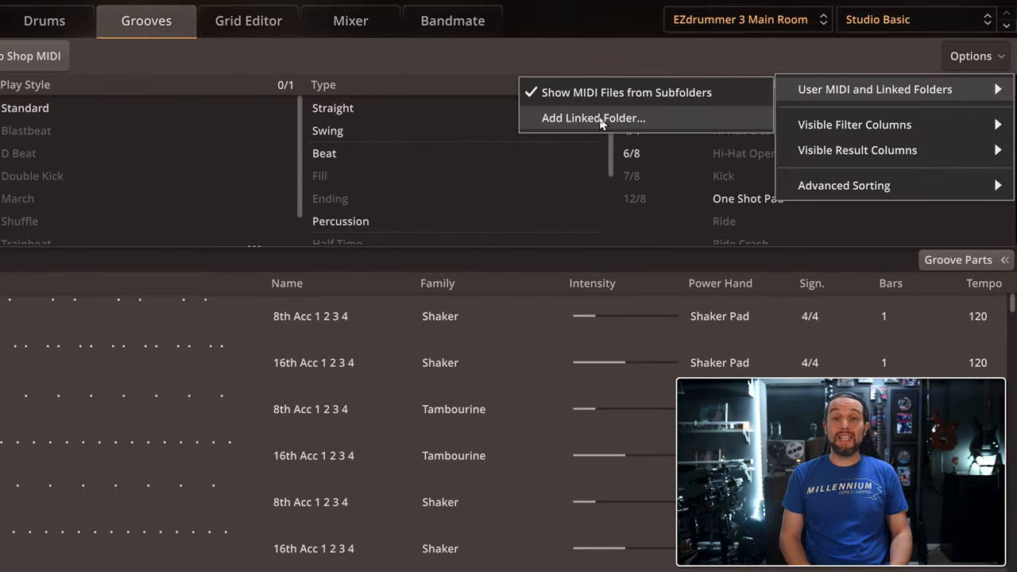
mouse_move(691, 127)
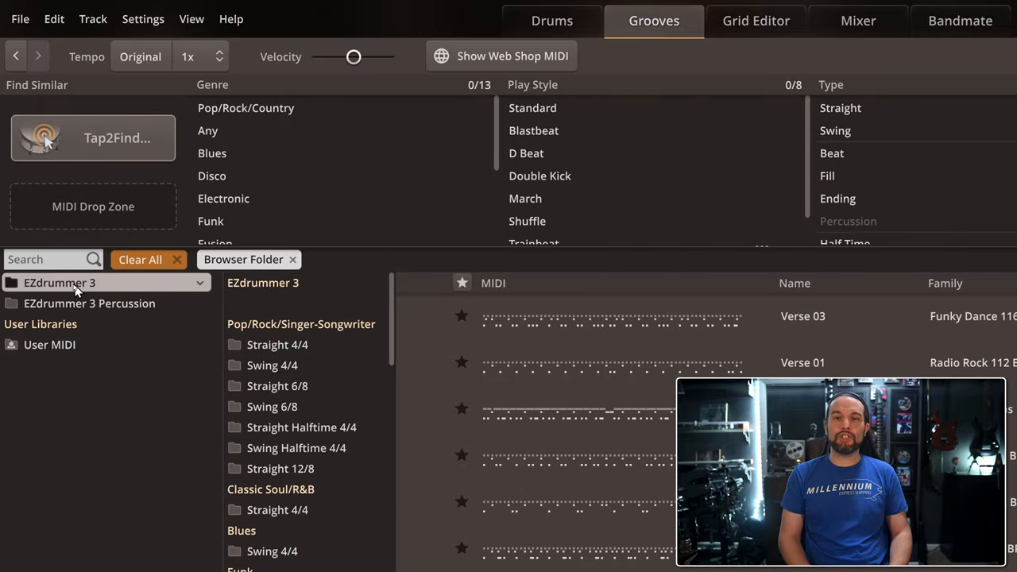
click(89, 303)
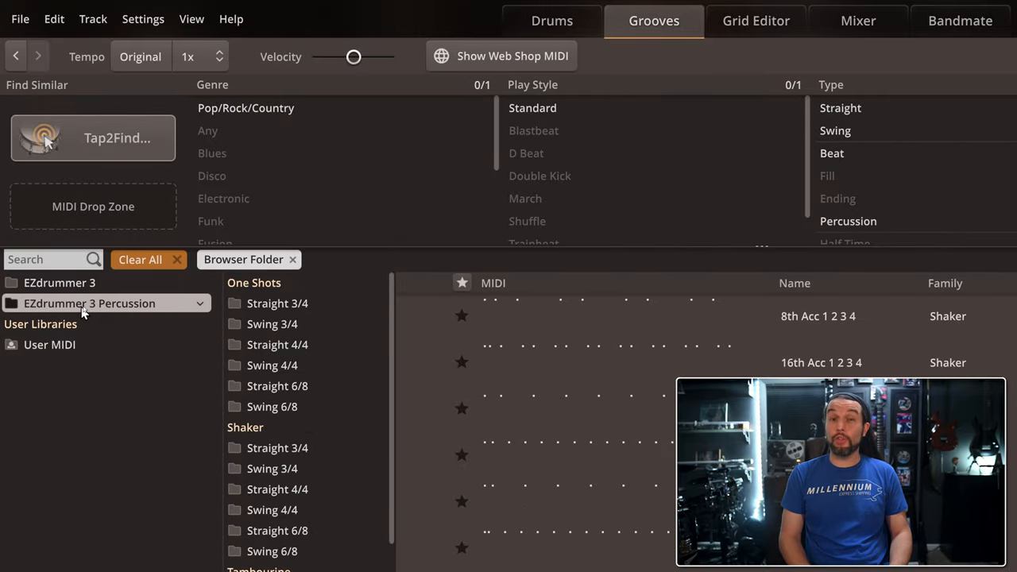
click(59, 282)
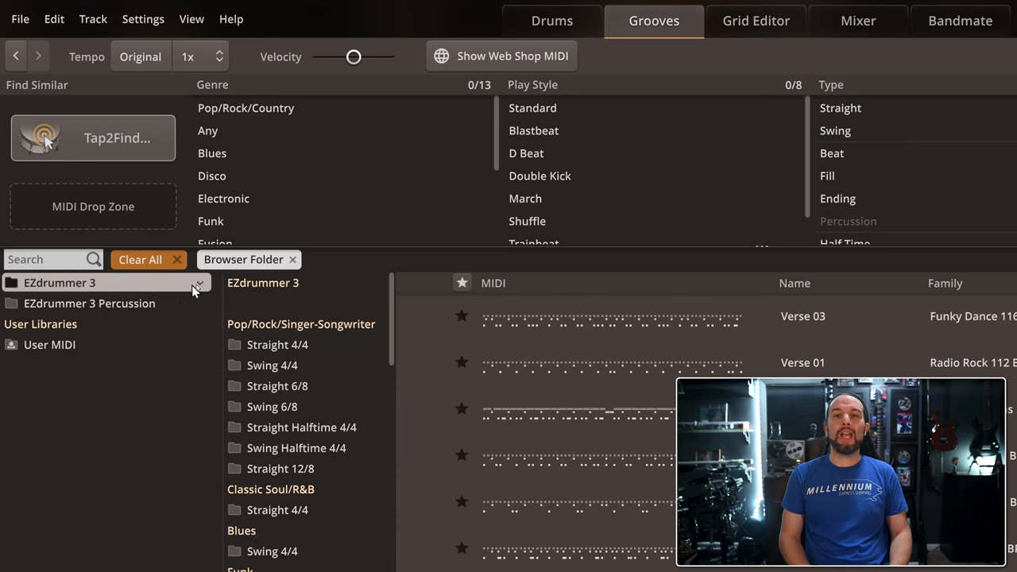
mouse_move(296, 447)
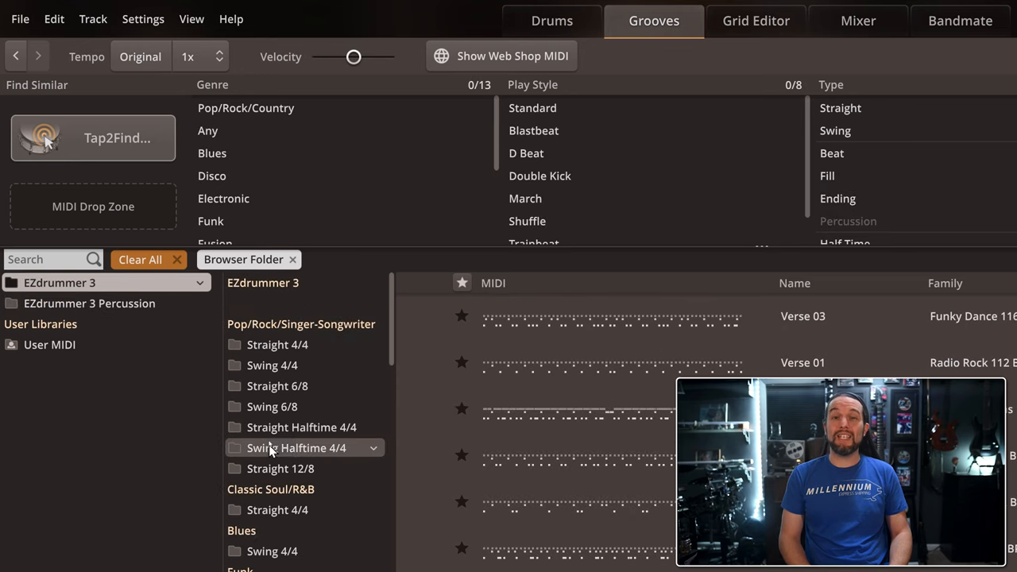
click(277, 386)
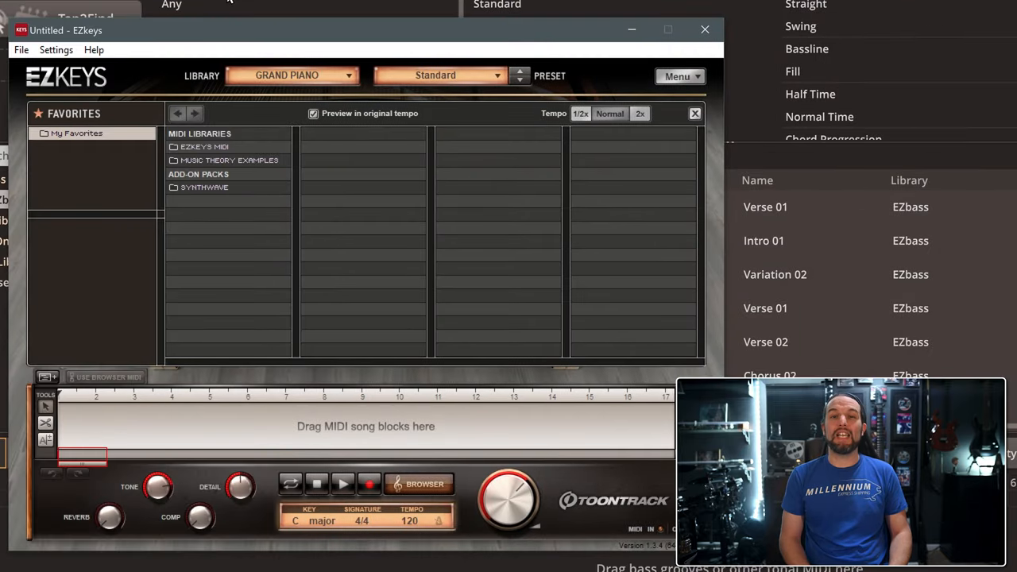
mouse_move(112, 18)
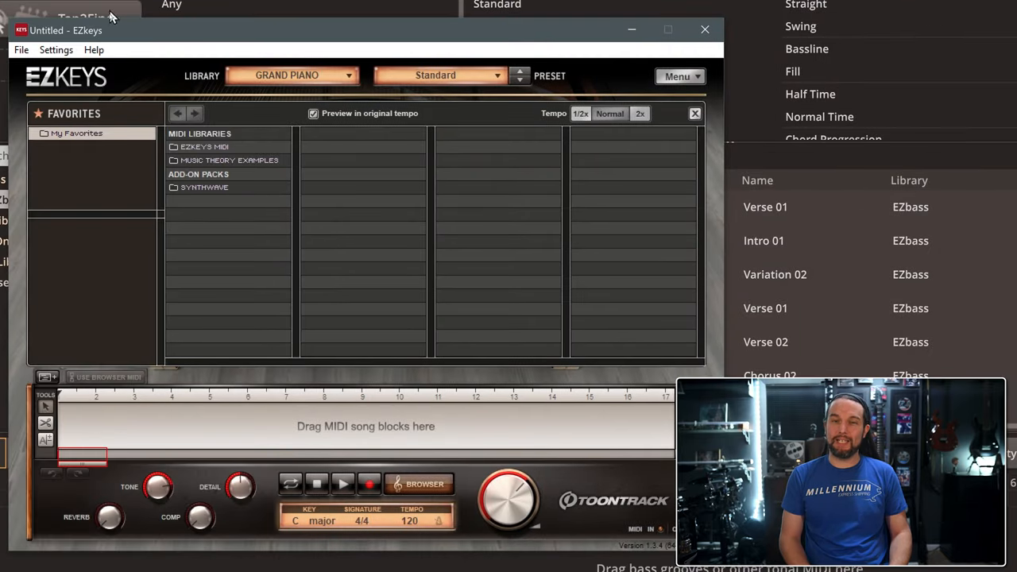
- Open the Synthwave add-on pack in the EZkeys MIDI browser
click(204, 187)
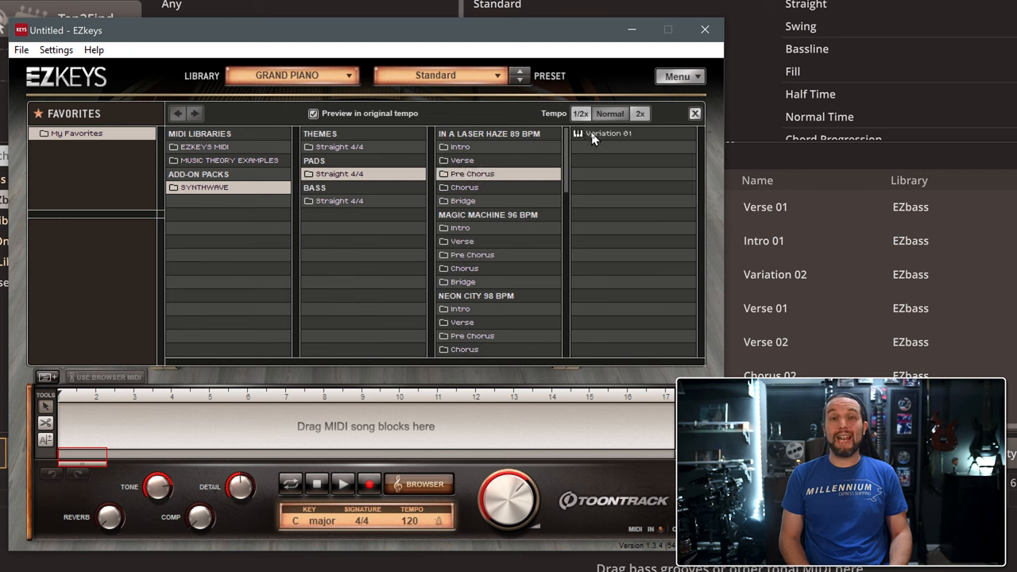
mouse_move(608, 132)
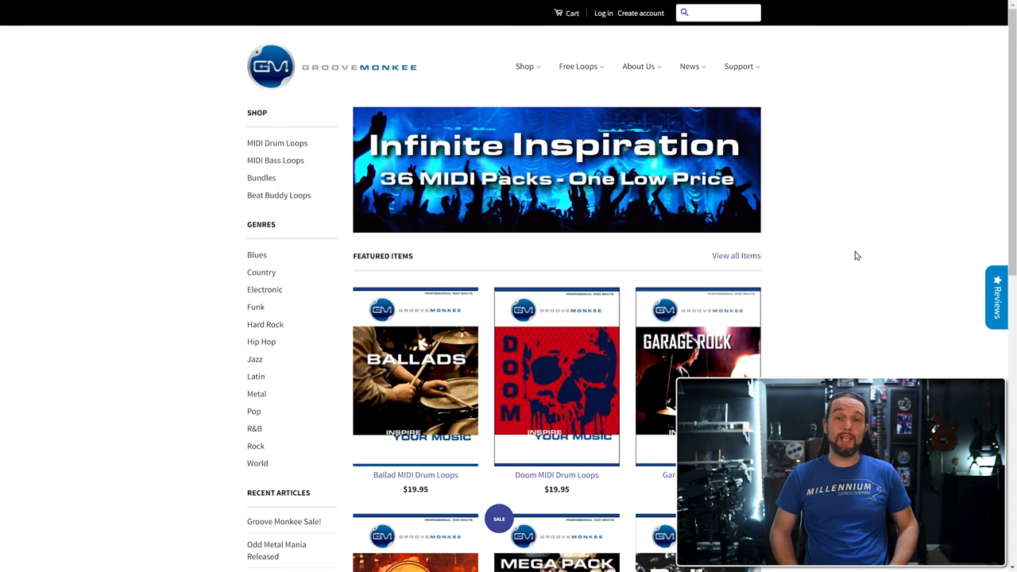
- Scroll the Hi-Octane MIDI Loops page and stop its SoundCloud demo
scroll(down, 3)
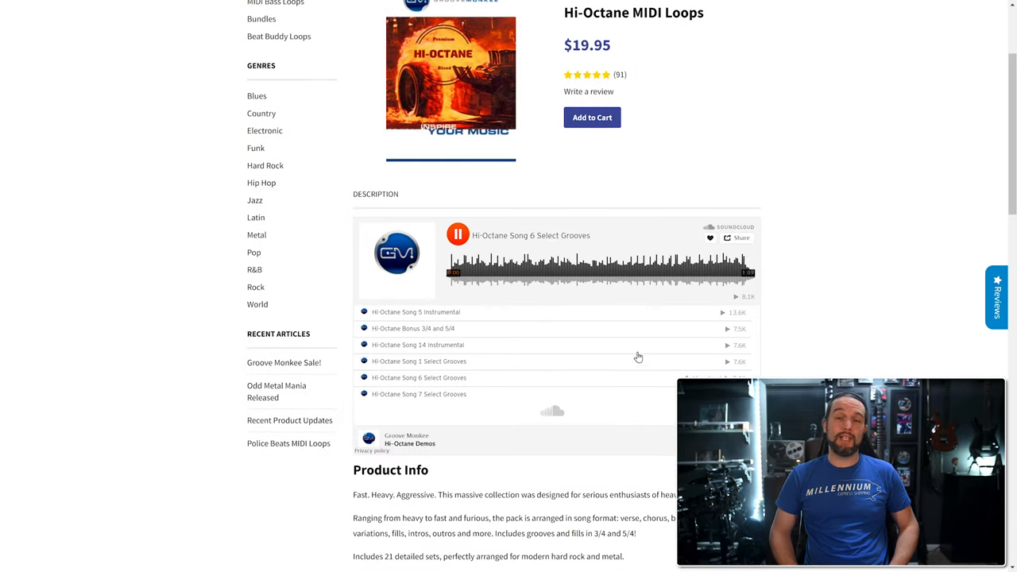
scroll(up, 3)
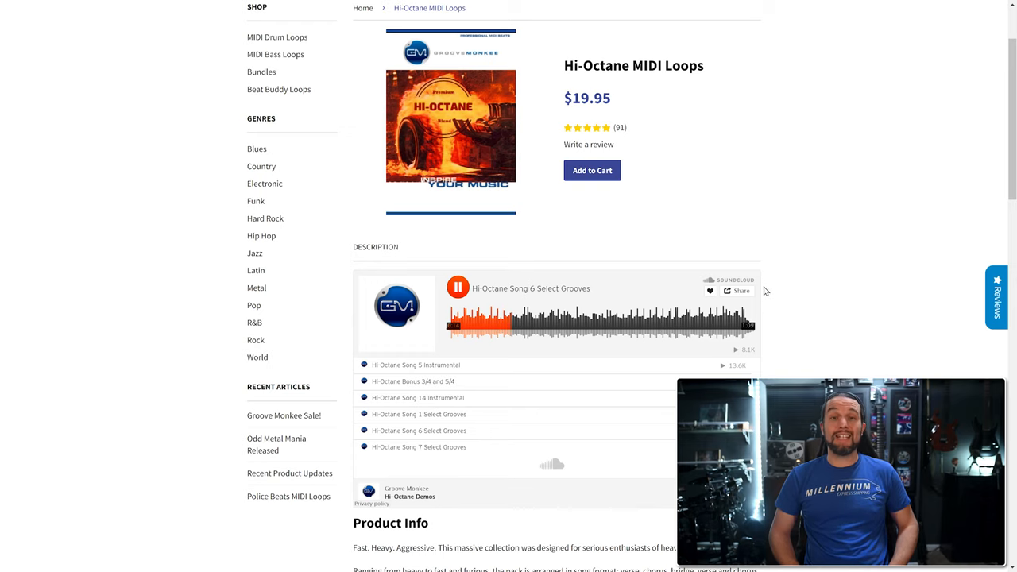
click(458, 288)
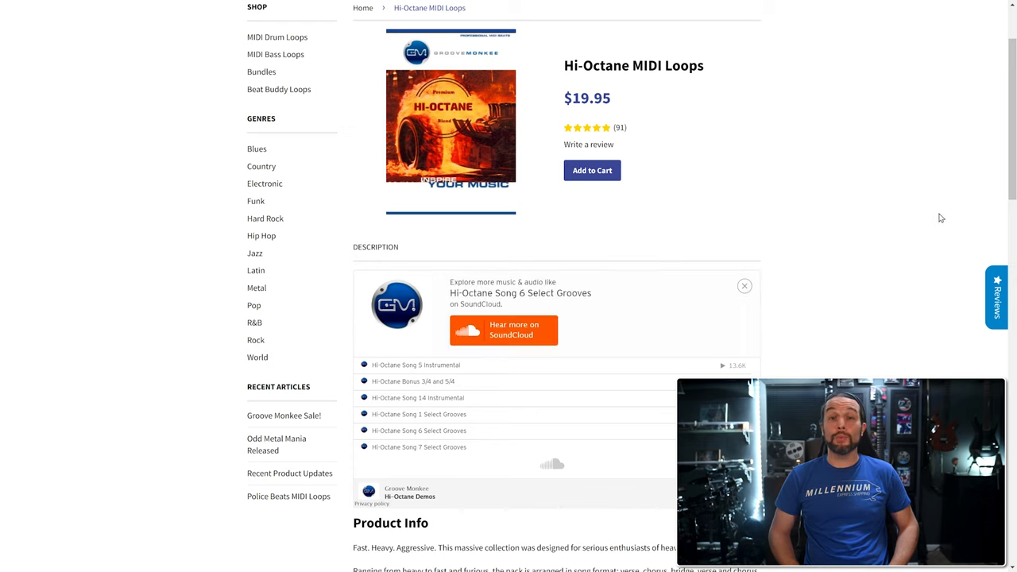
scroll(up, 3)
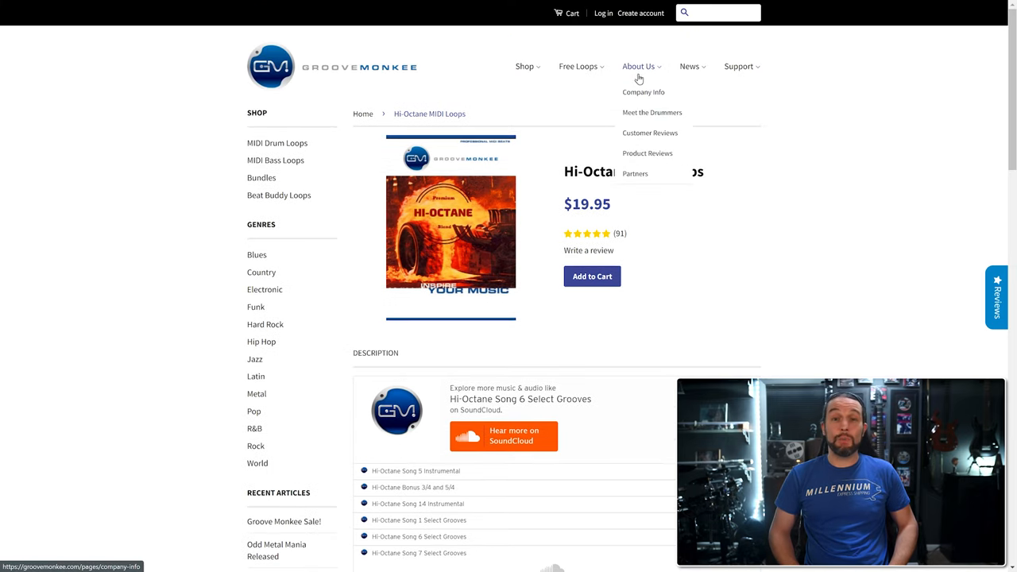
mouse_move(643, 113)
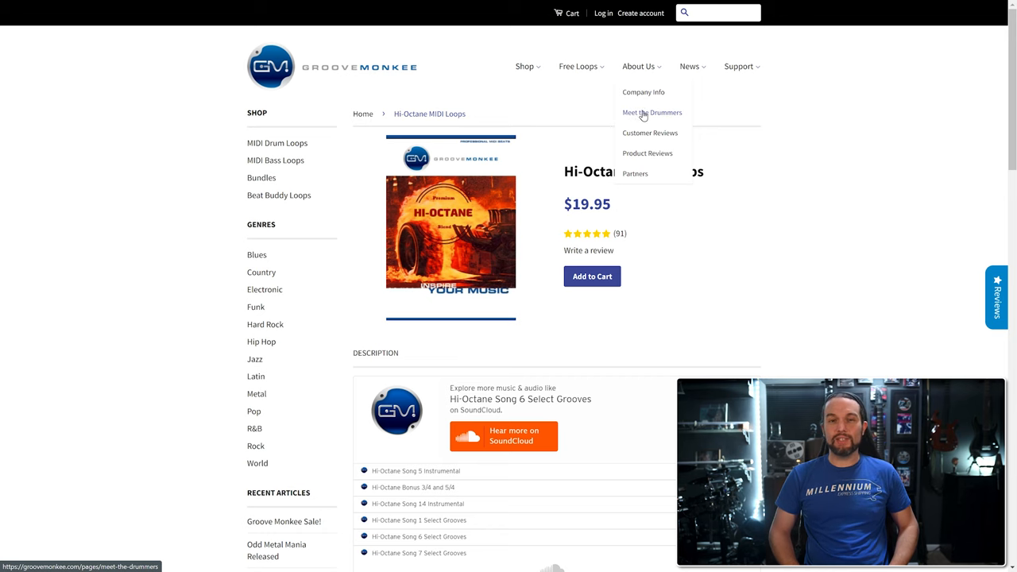
- View and scroll through the Meet the Drummers page
click(651, 112)
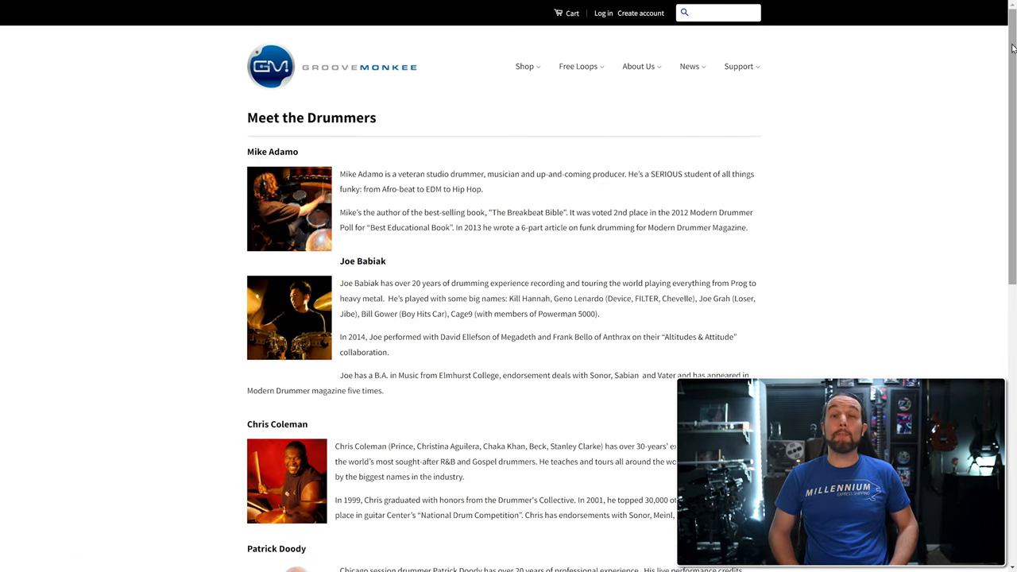
scroll(down, 3)
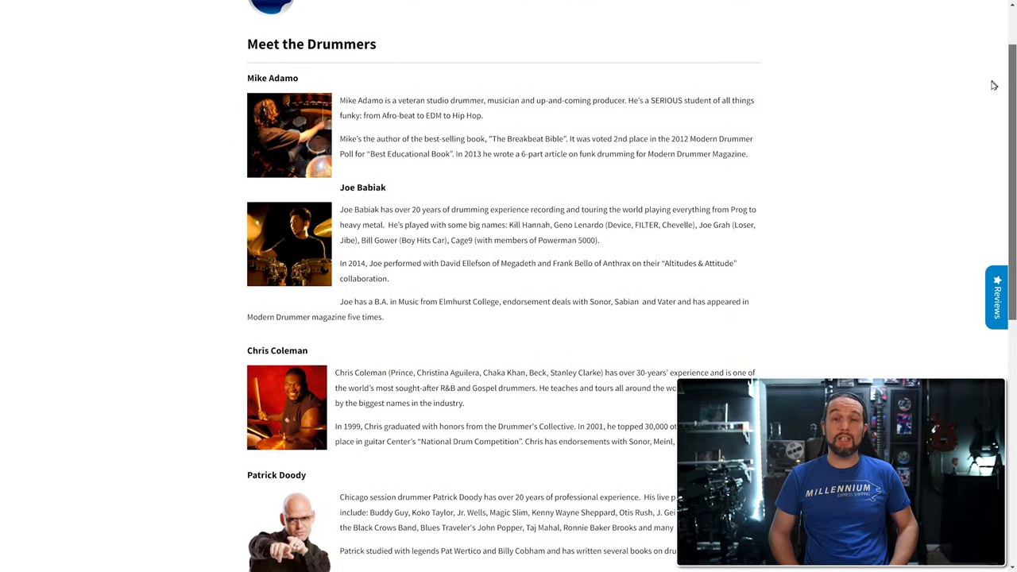
scroll(down, 3)
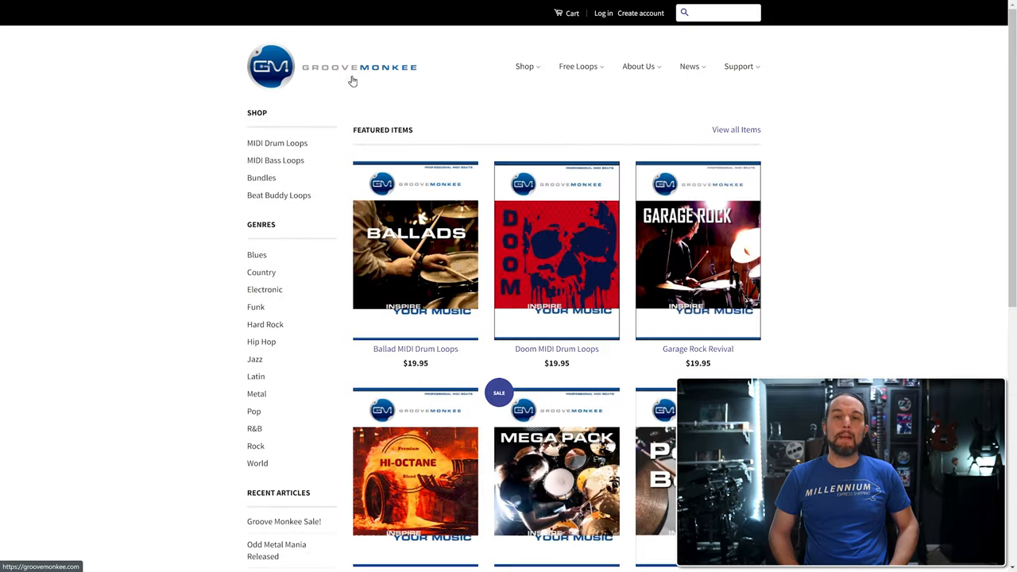
- Open the Mega Pack bundle from Bundles and scroll its description
click(262, 177)
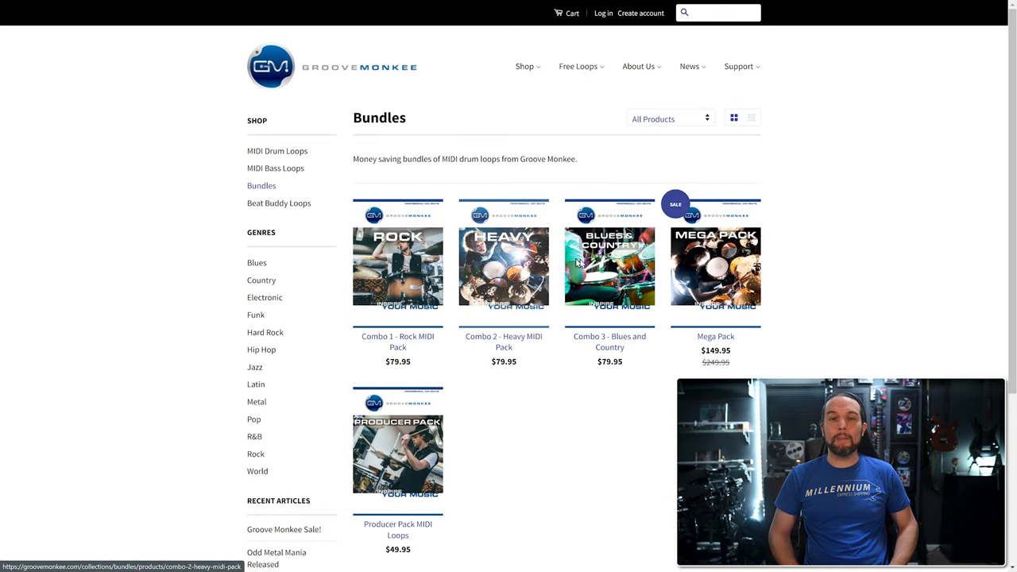
click(714, 266)
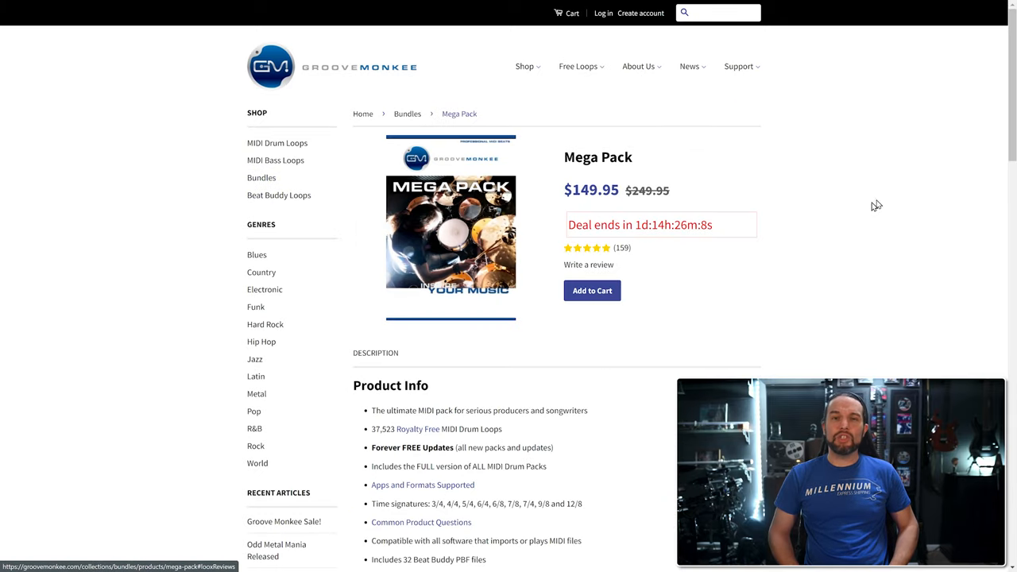
scroll(down, 3)
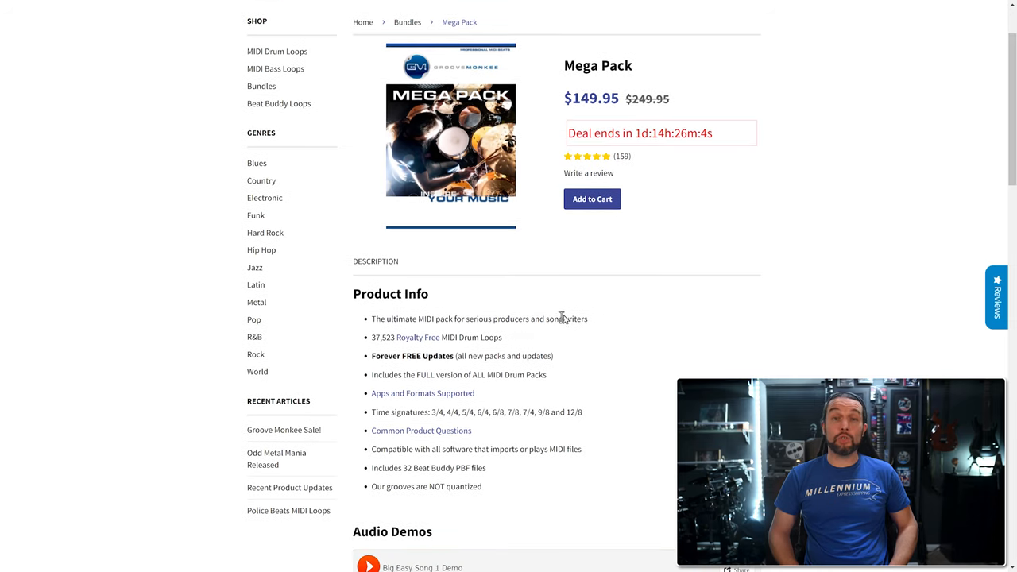
double_click(469, 355)
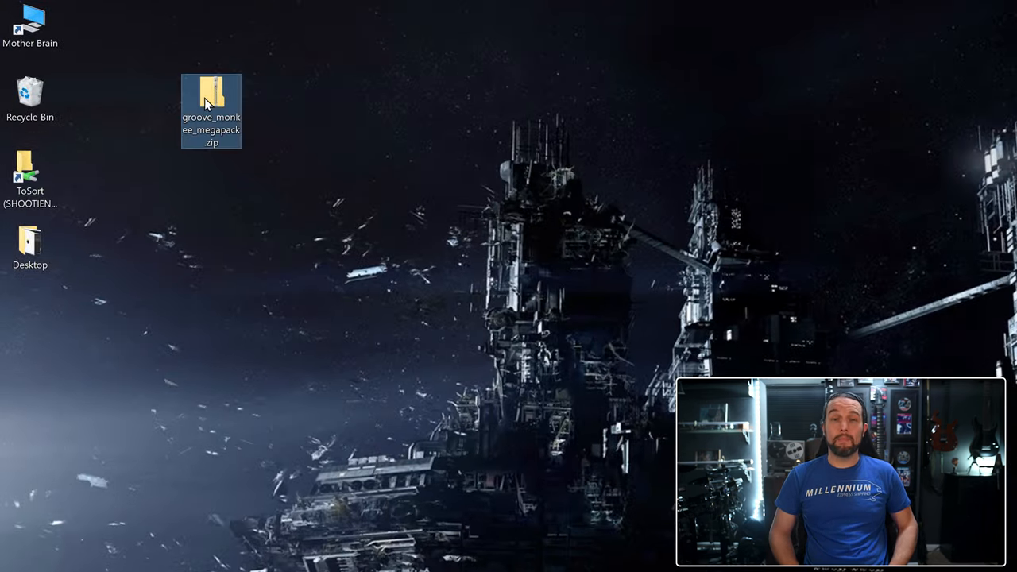
- Extract the megapack zip, browse Installers > PC, then return to the Mega Pack root
double_click(211, 104)
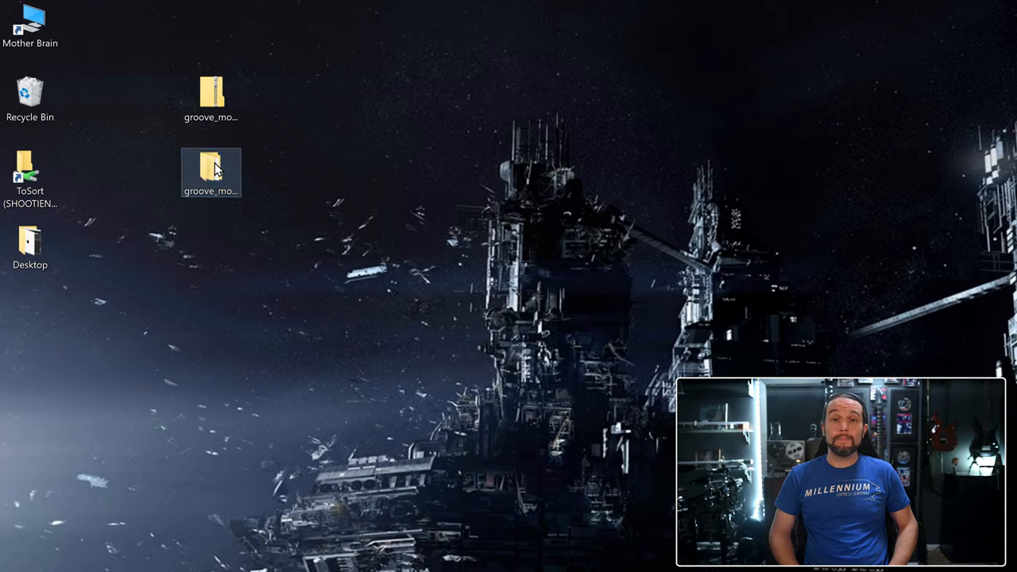
double_click(210, 172)
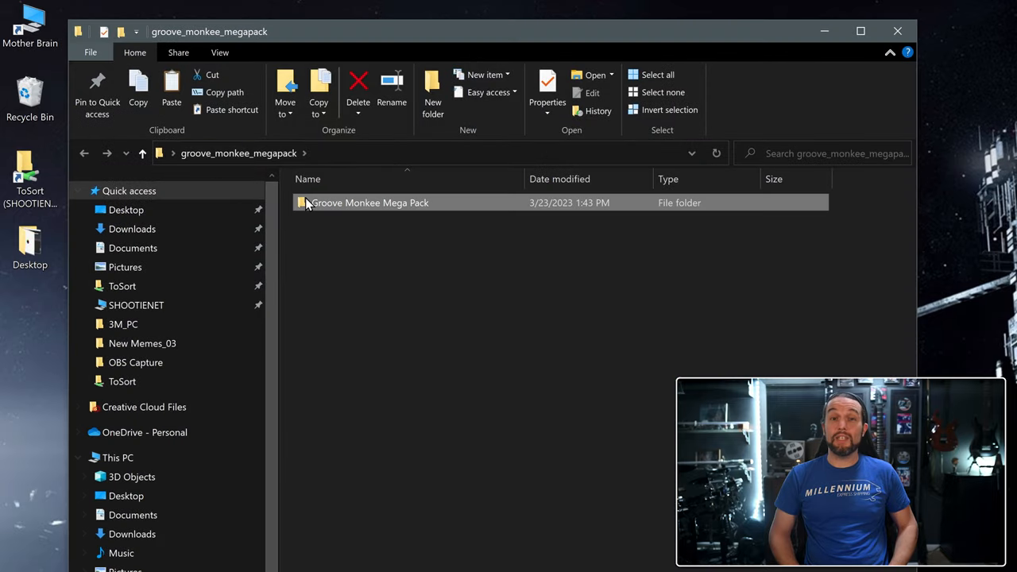
double_click(368, 203)
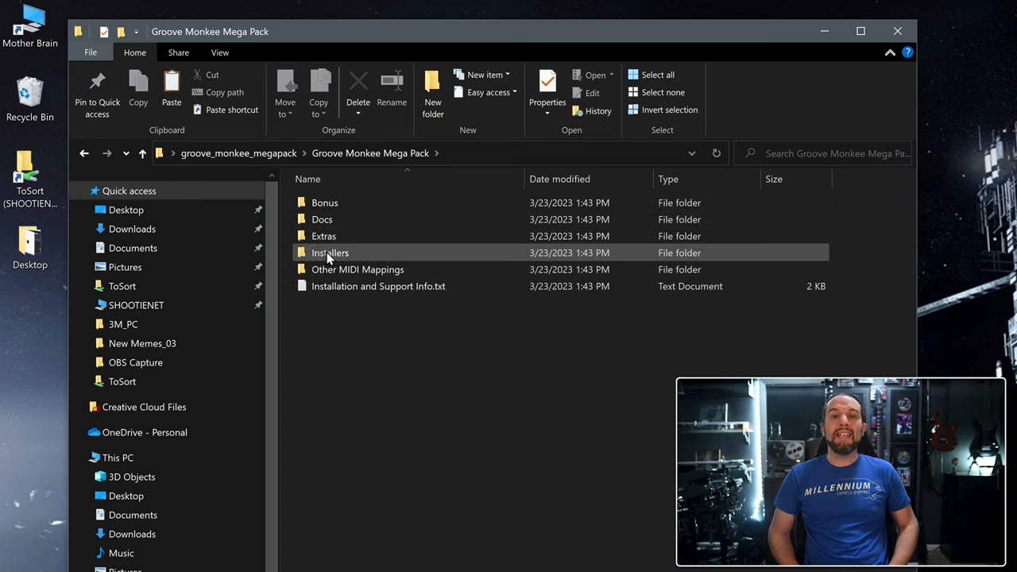
double_click(330, 252)
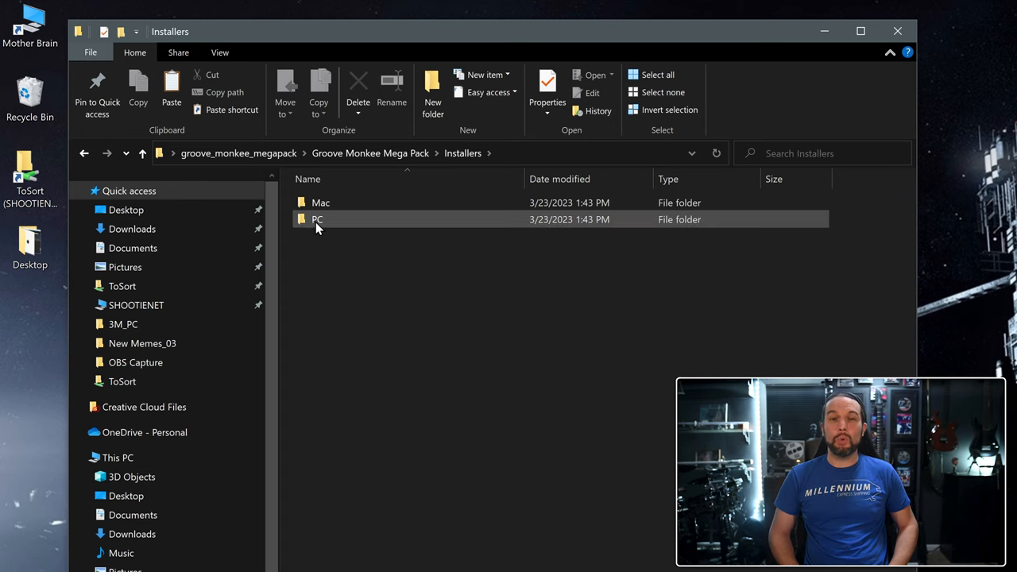
double_click(317, 219)
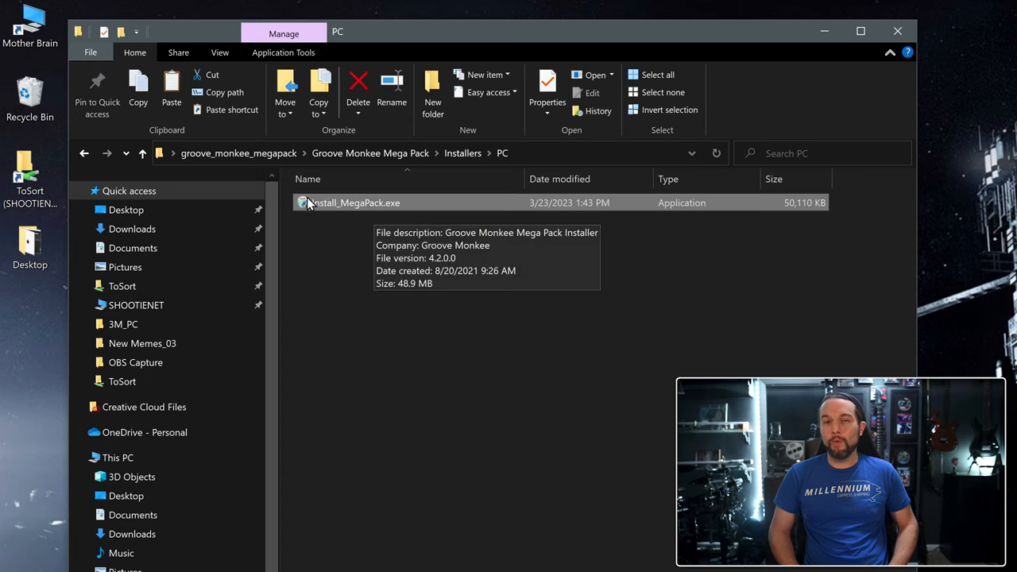
mouse_move(345, 264)
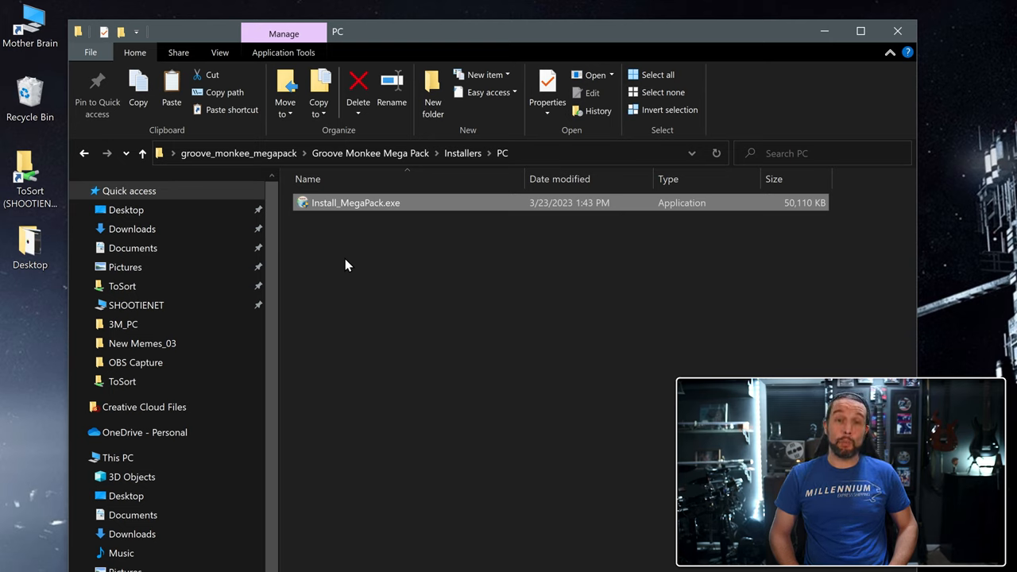
mouse_move(353, 250)
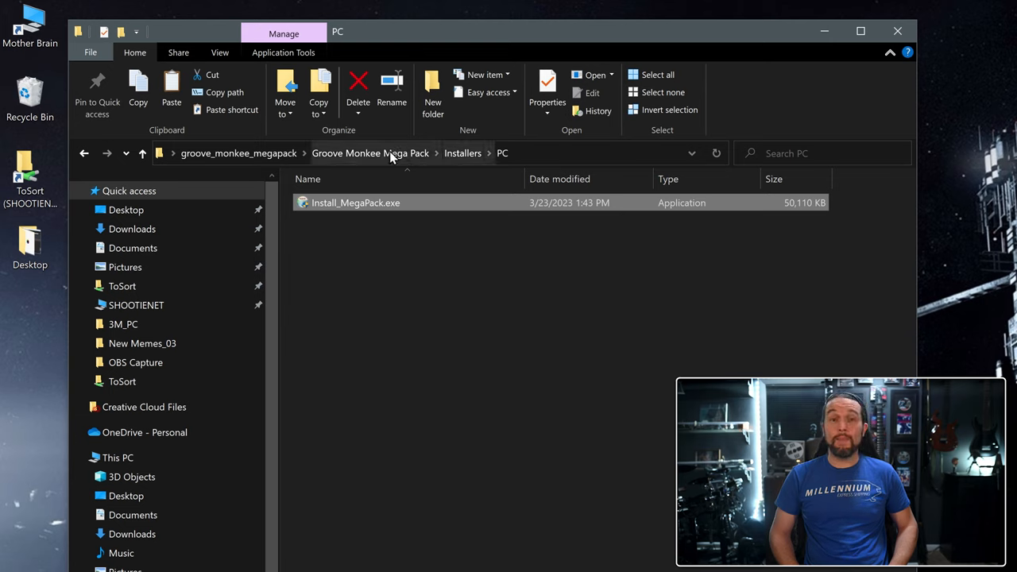
click(369, 153)
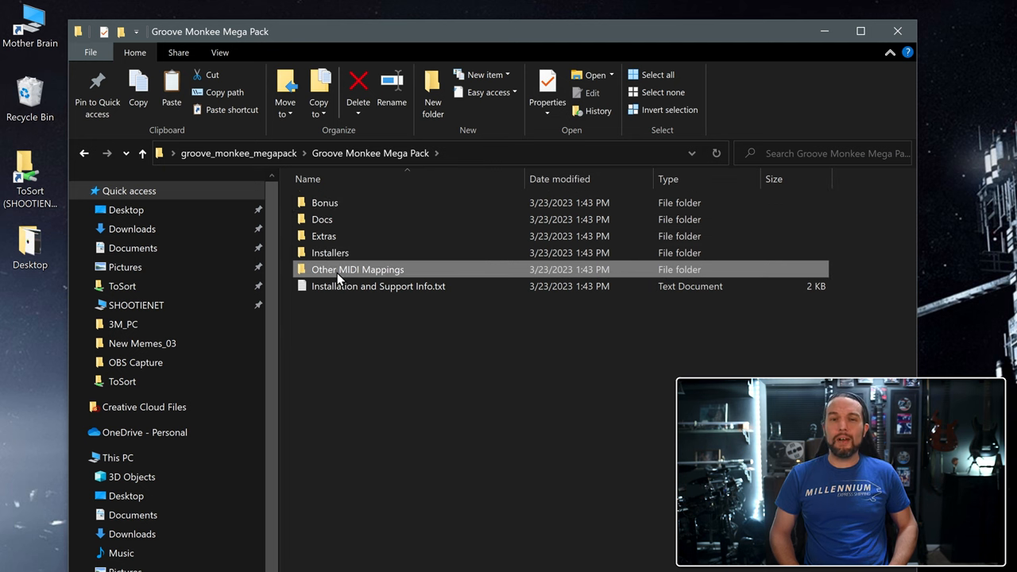
- Open Other MIDI Mappings and extract Mega Pack Toontrack.zip to the Desktop
double_click(357, 270)
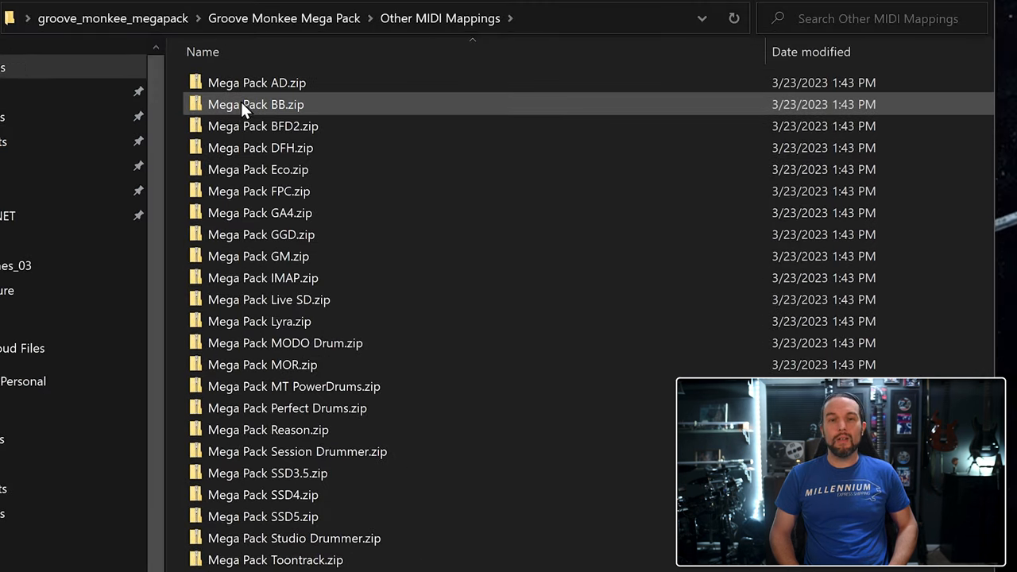
click(284, 343)
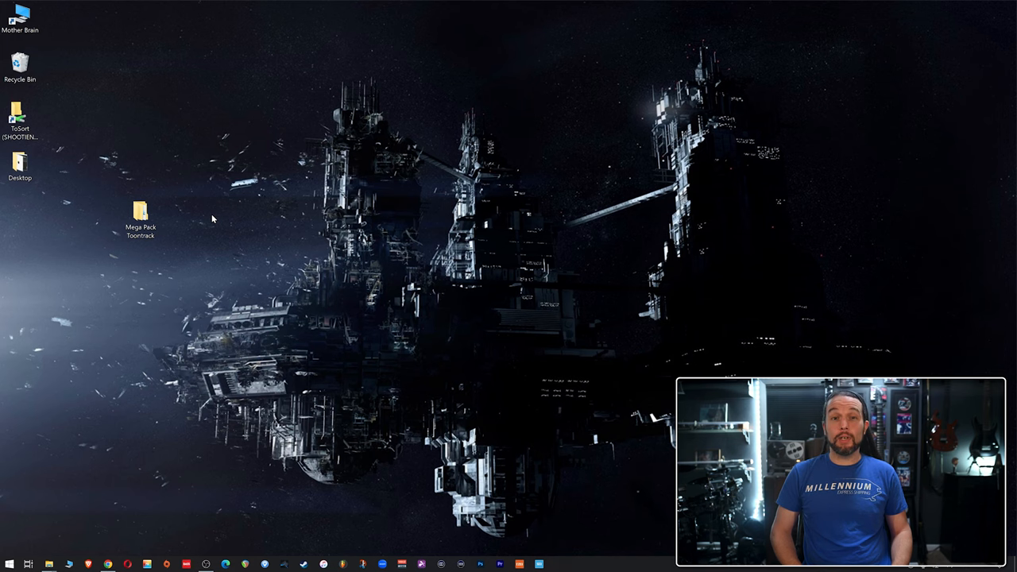
- Check a Money Beat groove MIDI file's properties, then go to Documents
click(48, 564)
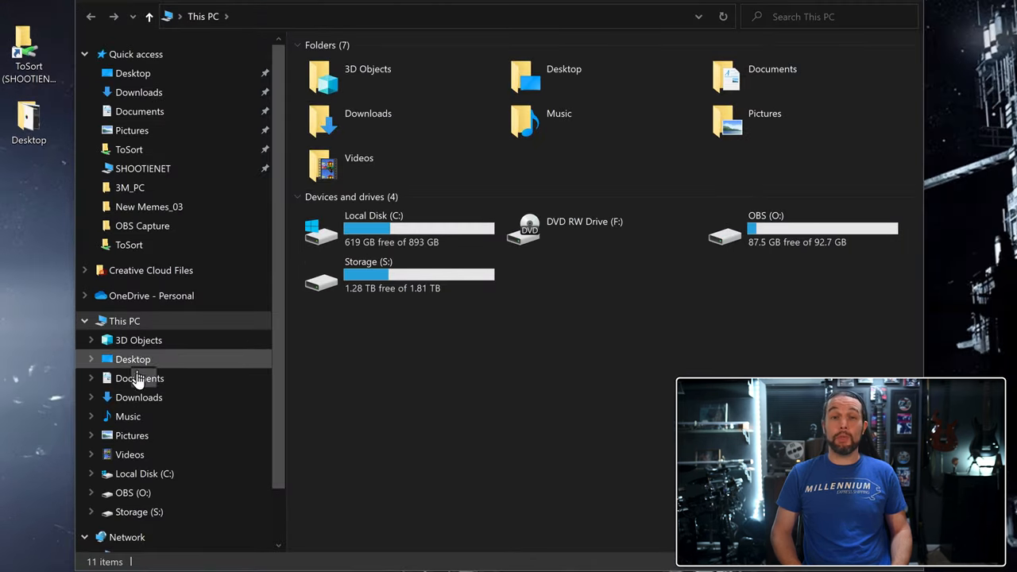
mouse_move(123, 54)
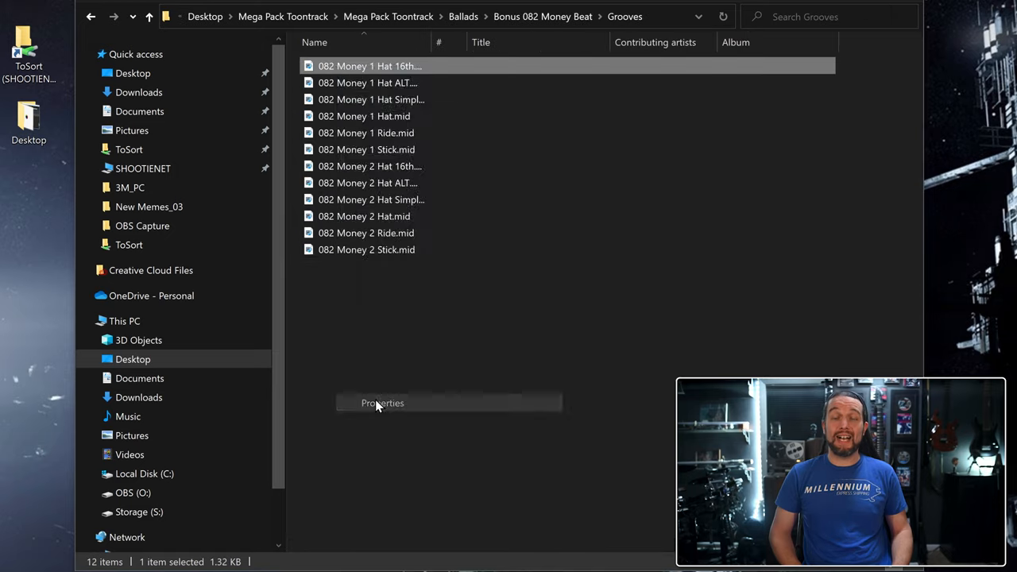
click(382, 402)
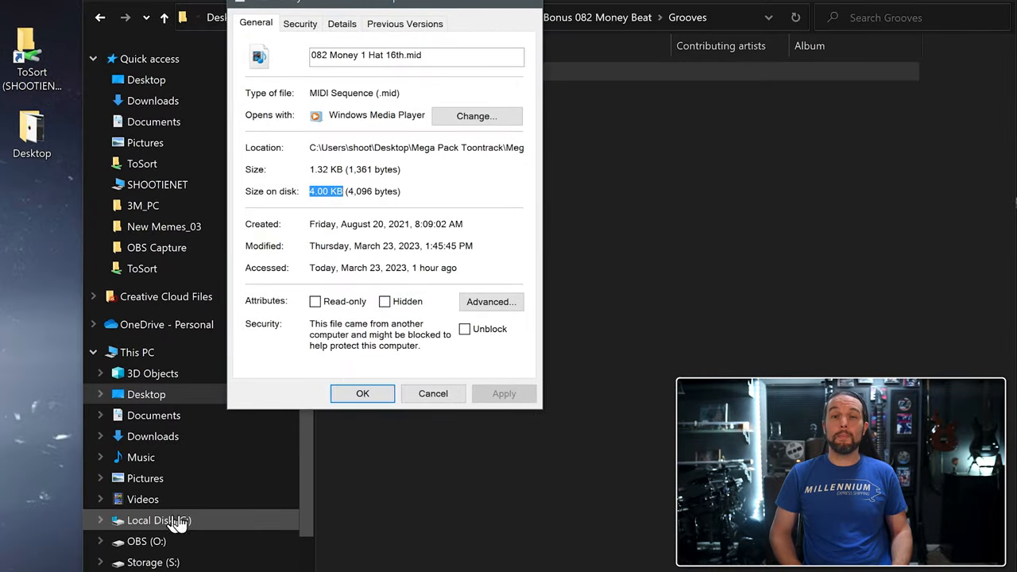
click(362, 393)
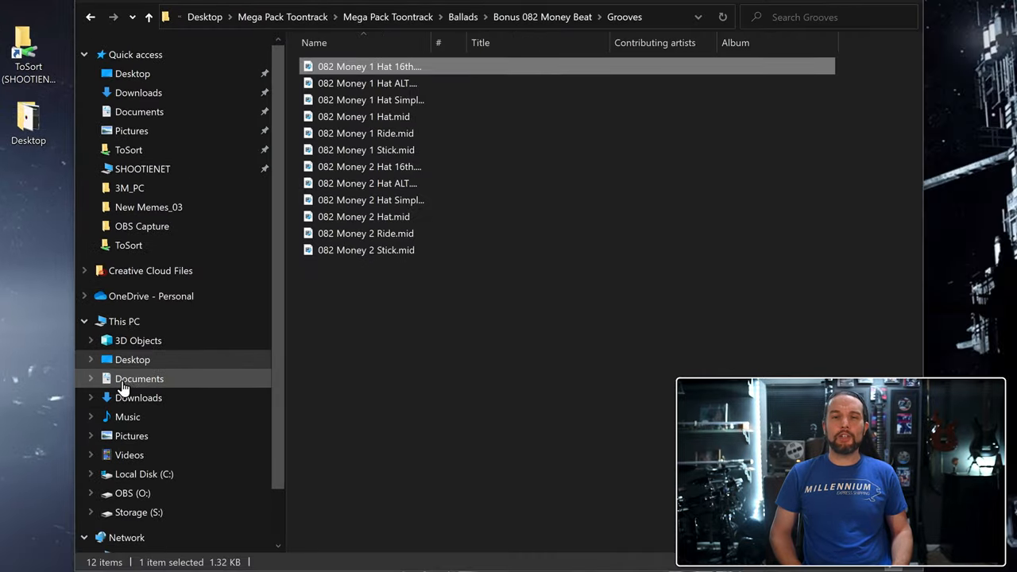
click(139, 378)
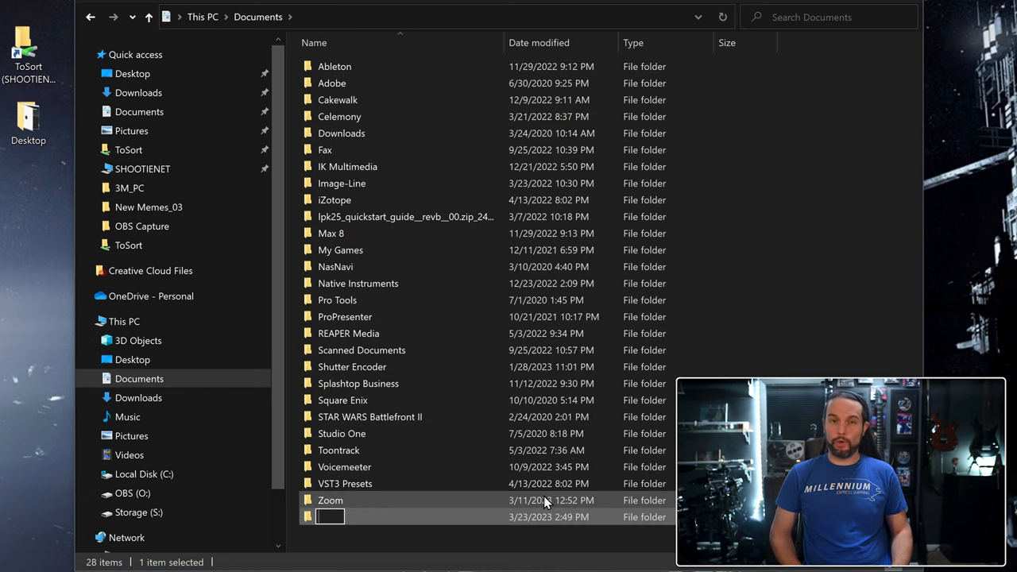
- Name the folder '3rd Party Midi', open it, and create a 'Groove Monkee Drum Midi' subfolder
text(3rd Party Midi)
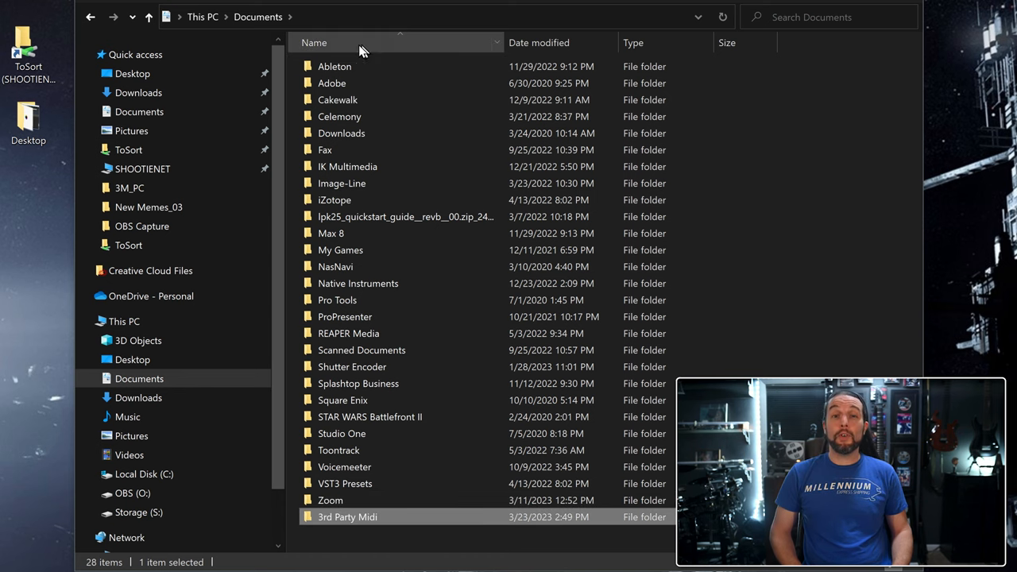
double_click(347, 516)
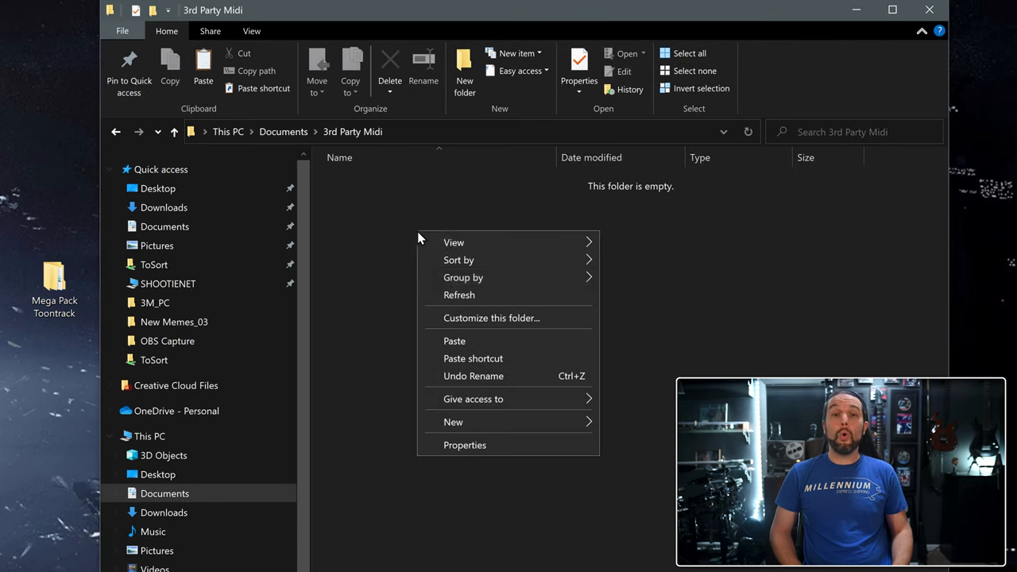
click(453, 422)
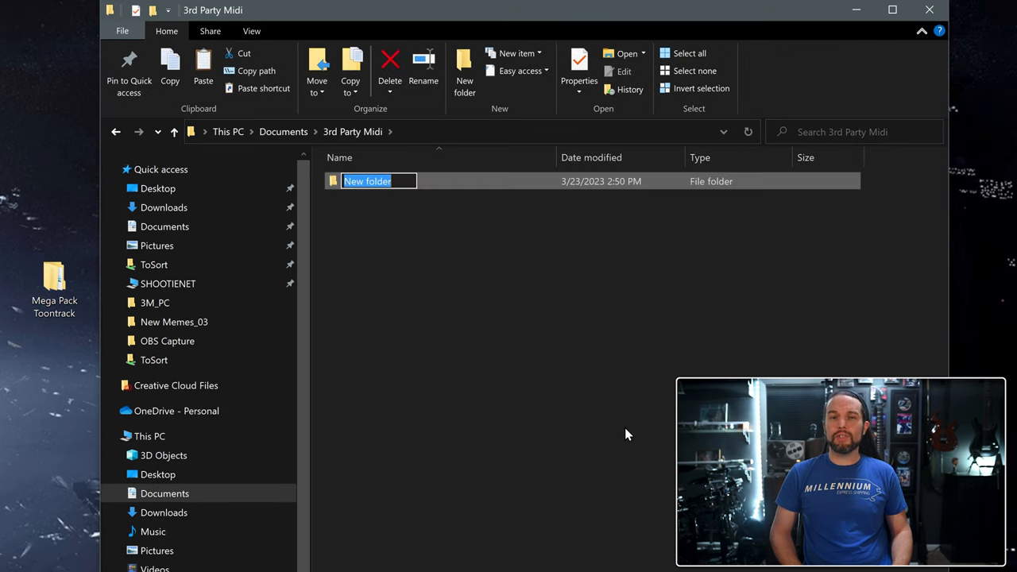
text(Groove Monkee)
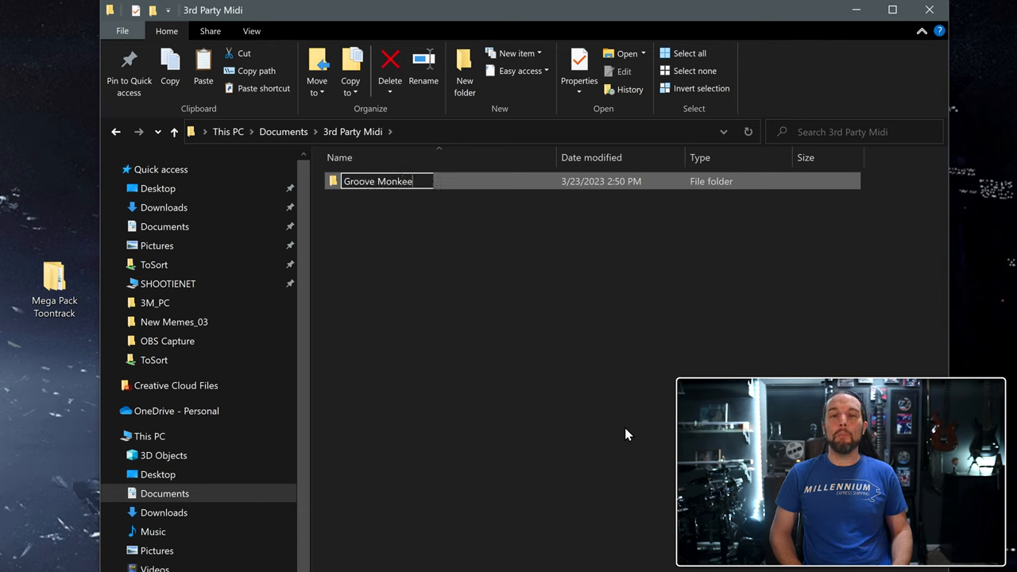
text(Drum Midi)
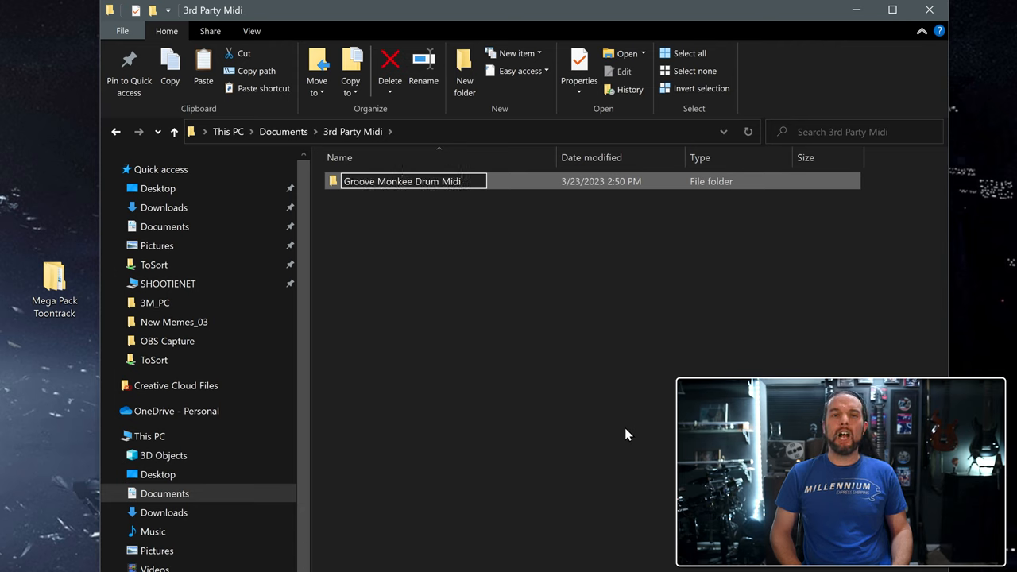
key(Return)
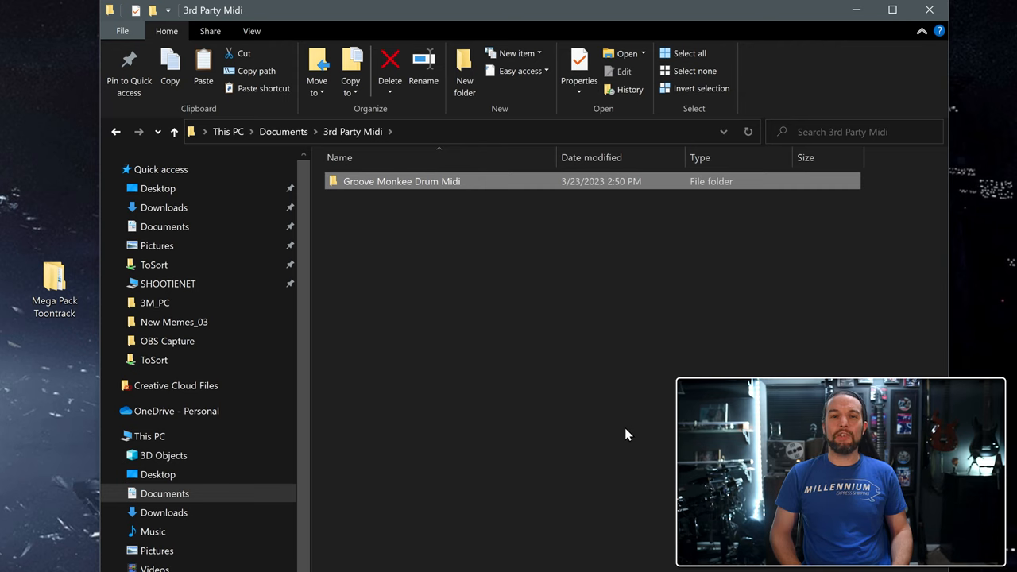
- Add a Groove Monkee Bass Midi folder holding the extracted hip hop bass grooves
right_click(628, 435)
text(Groove Monkee Bass Midi)
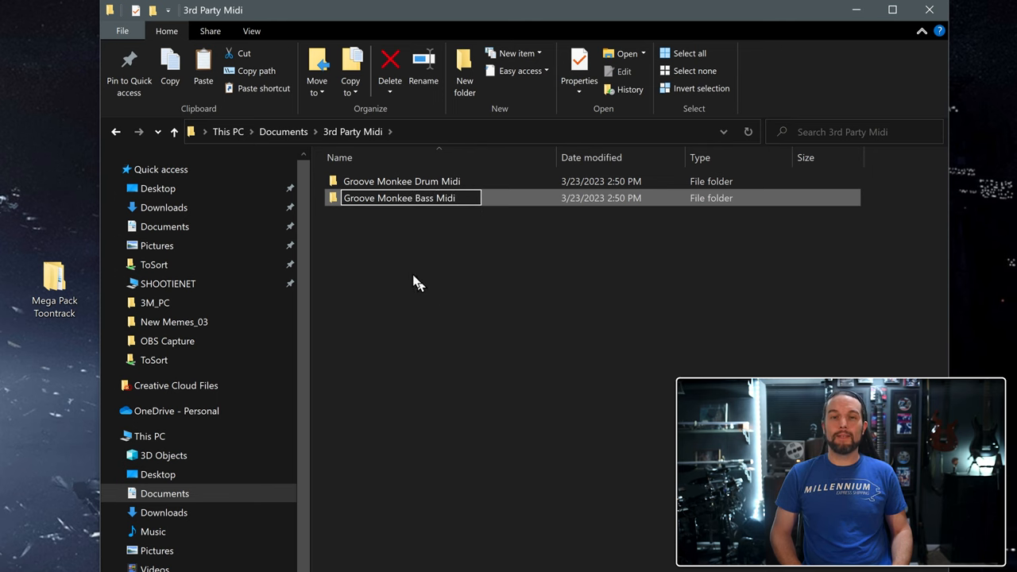
double_click(54, 282)
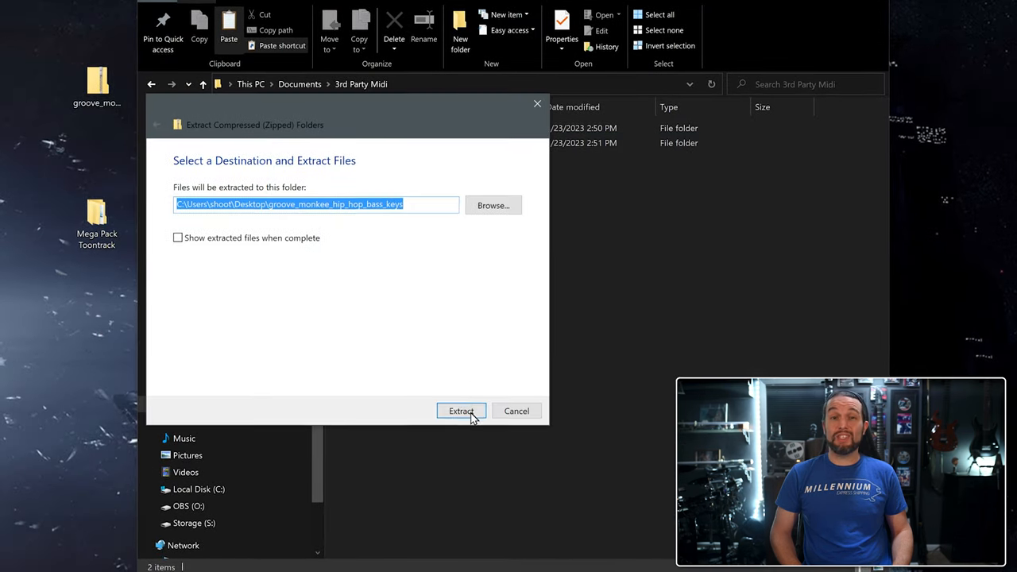
click(461, 411)
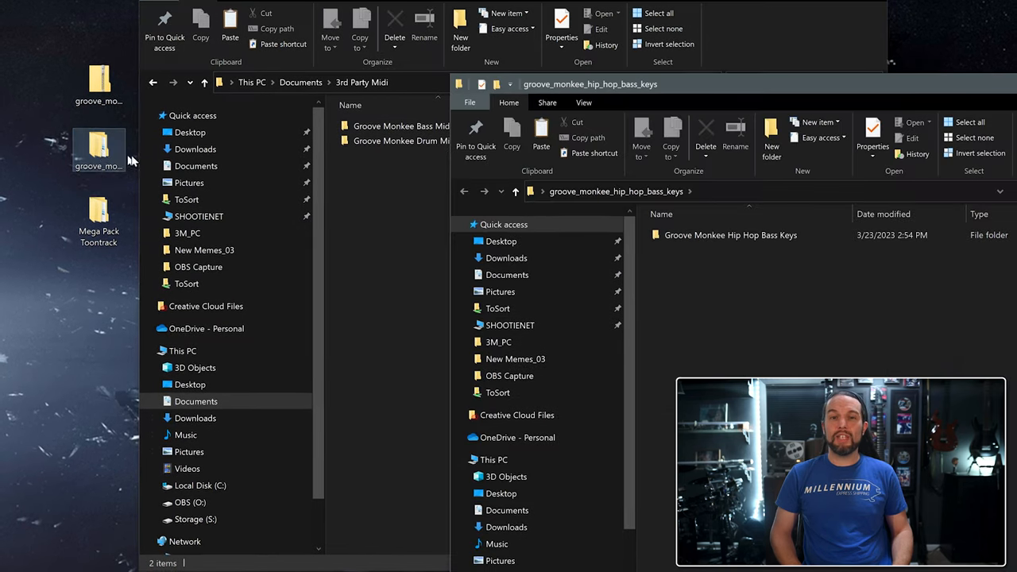
double_click(730, 234)
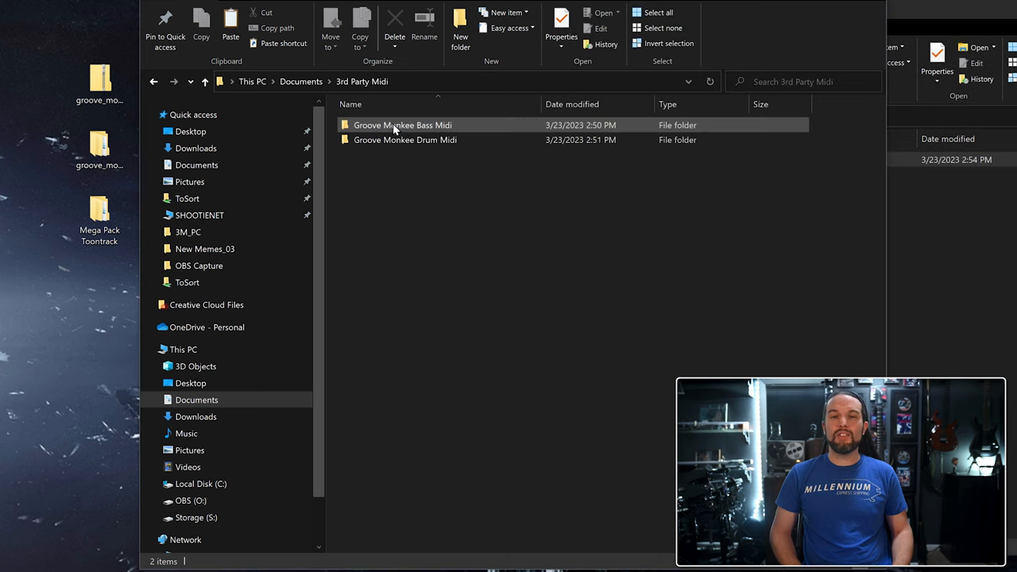
double_click(403, 124)
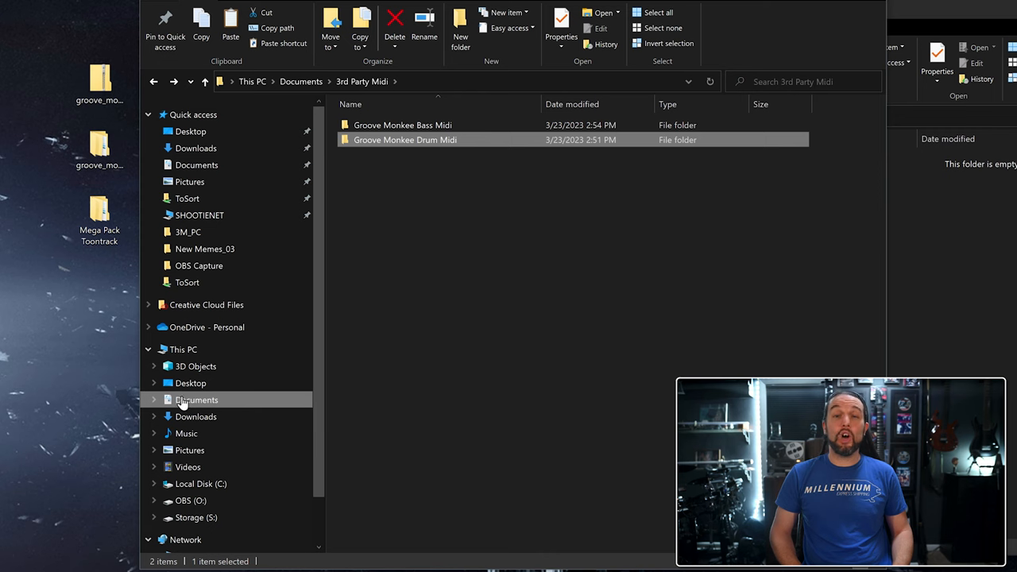
click(301, 81)
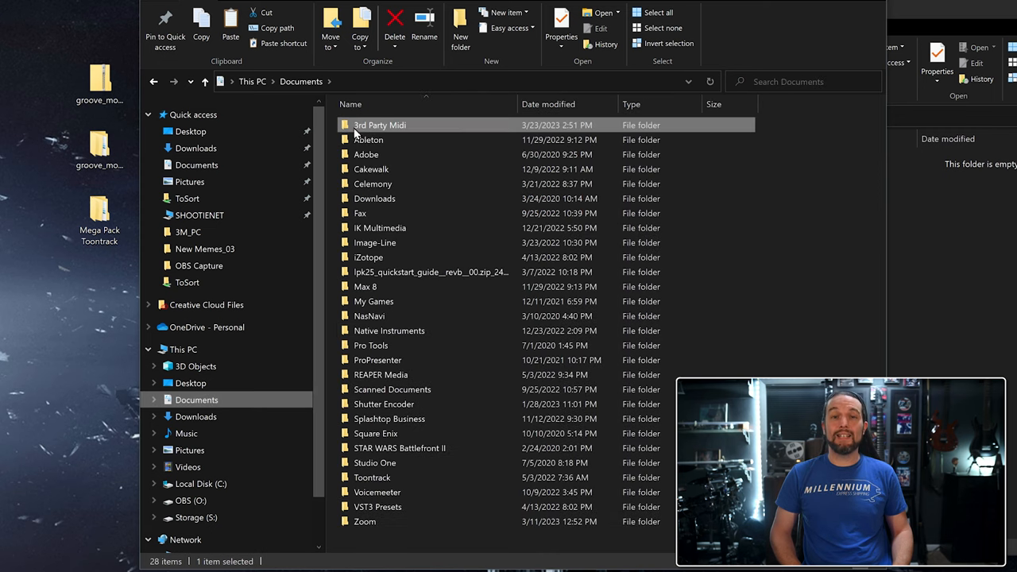
mouse_move(441, 127)
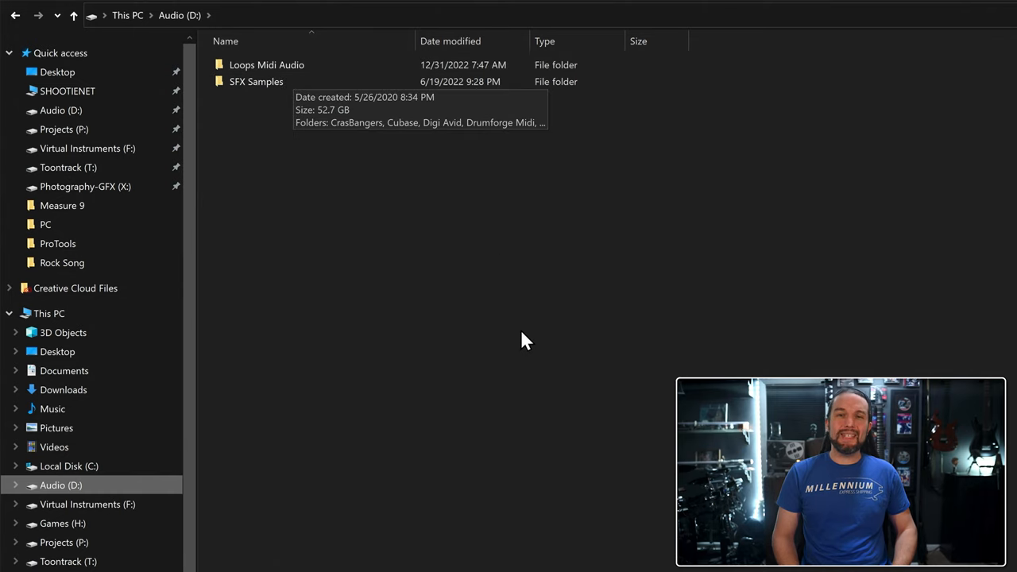
mouse_move(530, 366)
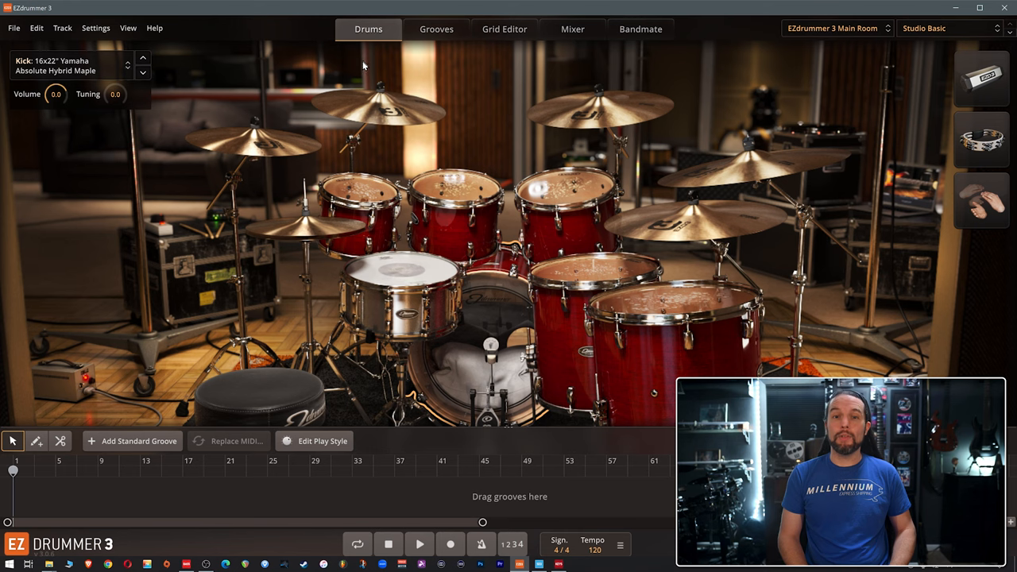
- Choose Add Linked Folder from the Grooves browser's User MIDI options
click(435, 29)
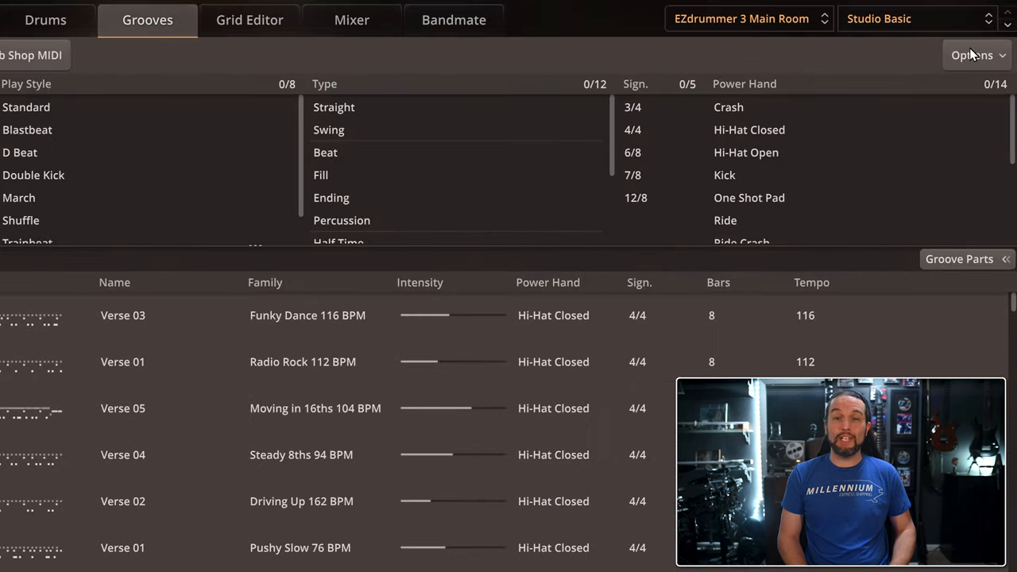
click(972, 55)
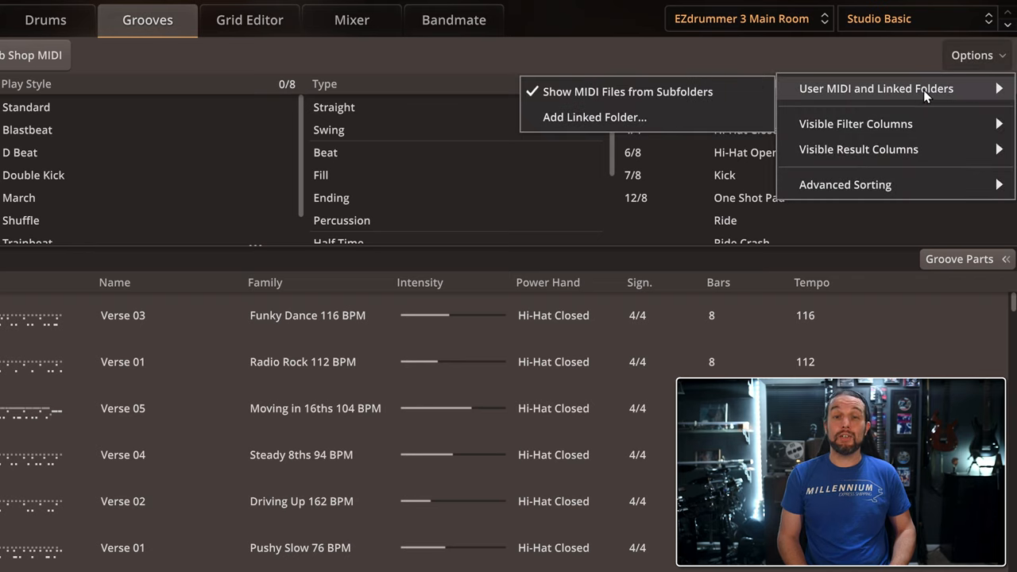
mouse_move(834, 94)
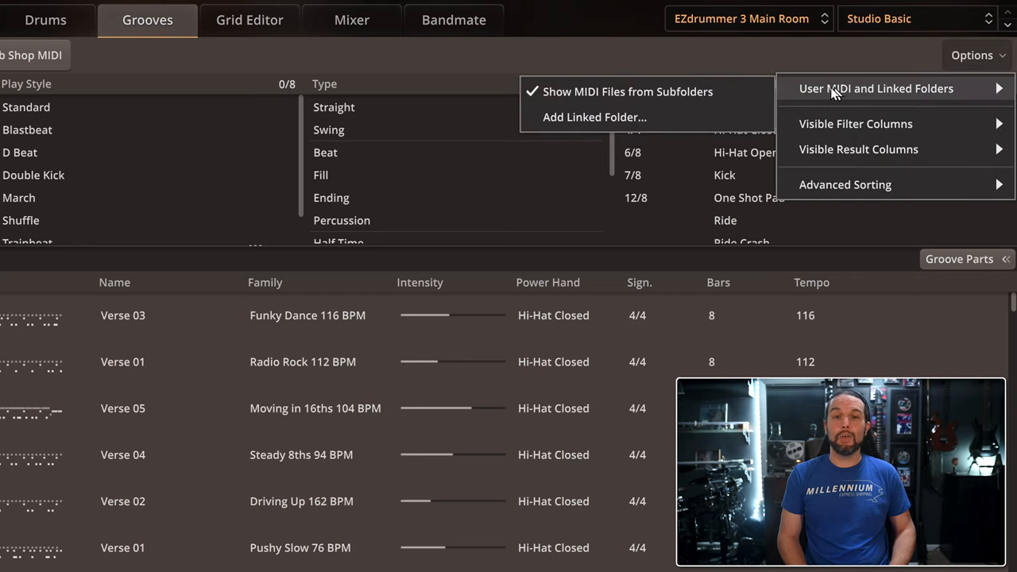
mouse_move(584, 117)
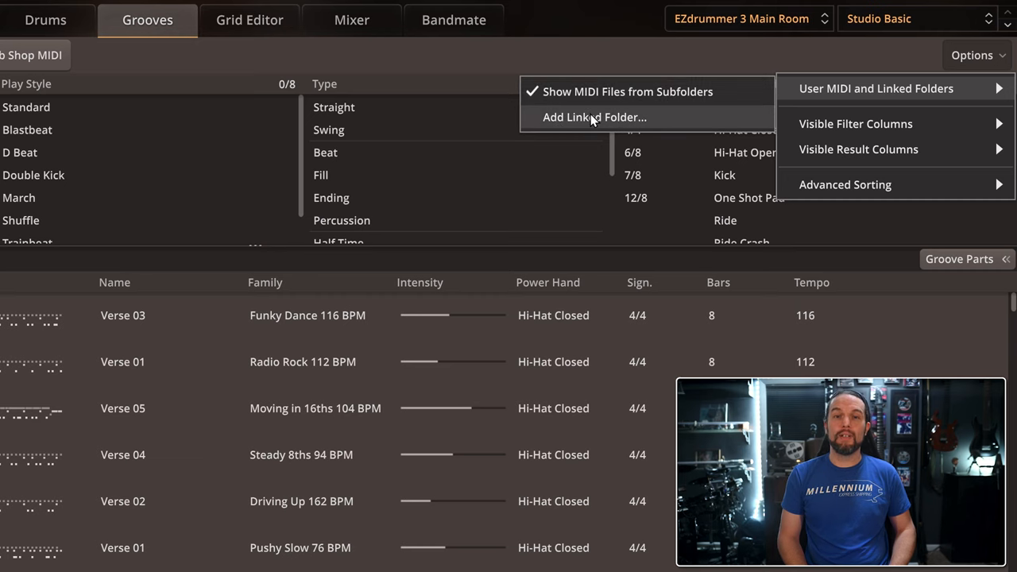
click(591, 117)
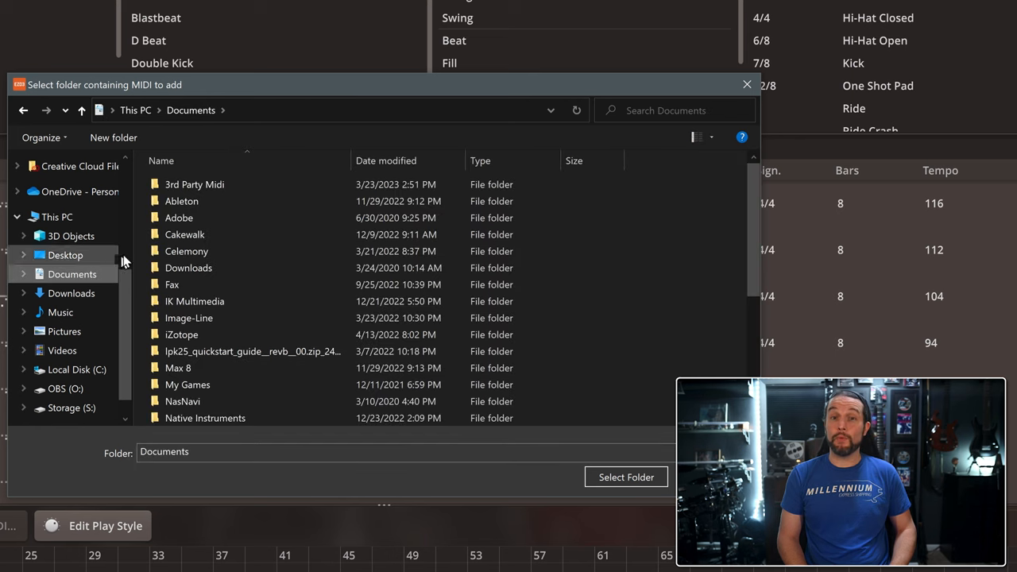
- Link 3rd Party Midi > Groove Monkee Drum Midi and browse its contents
click(194, 184)
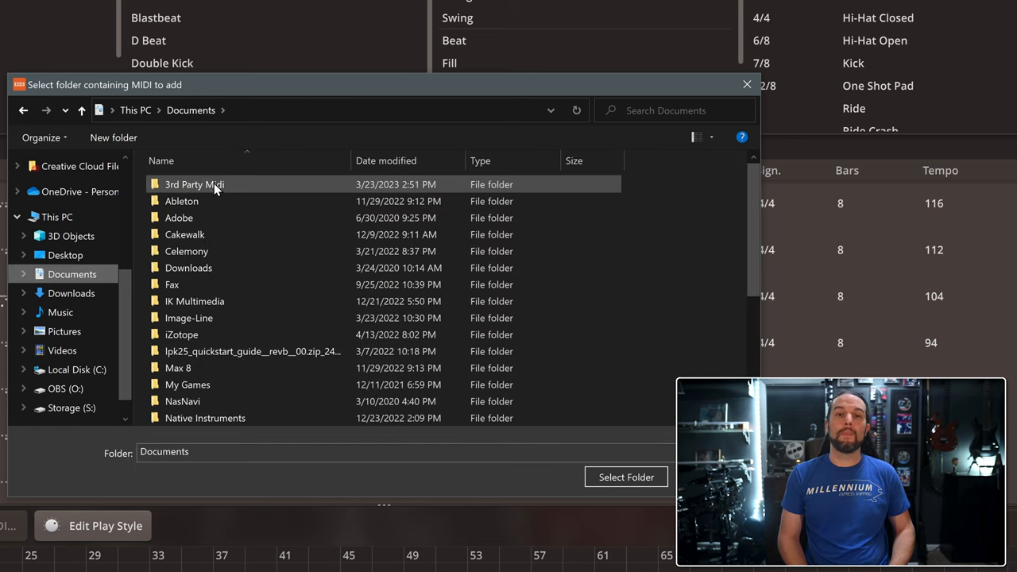
double_click(194, 184)
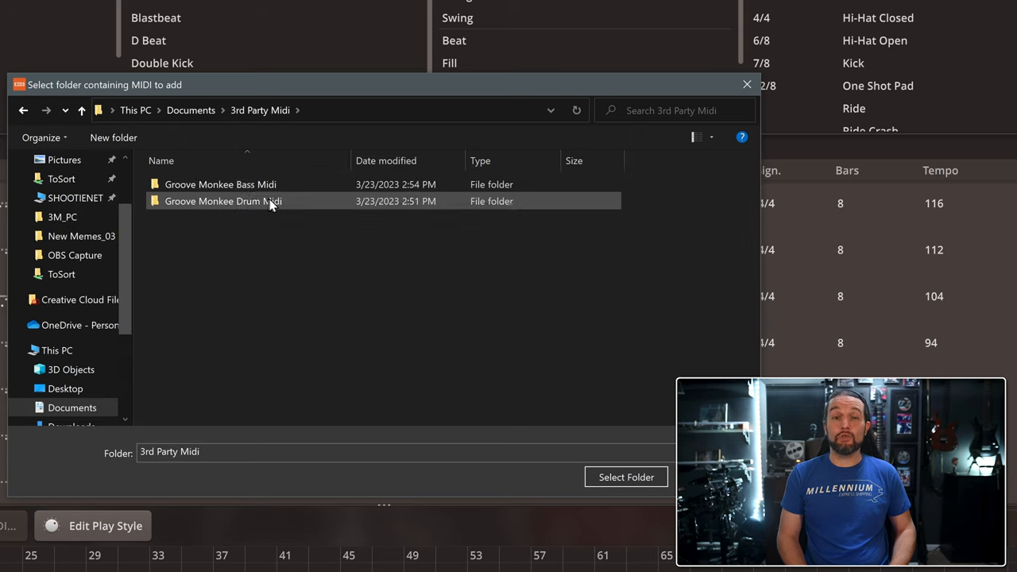
click(222, 201)
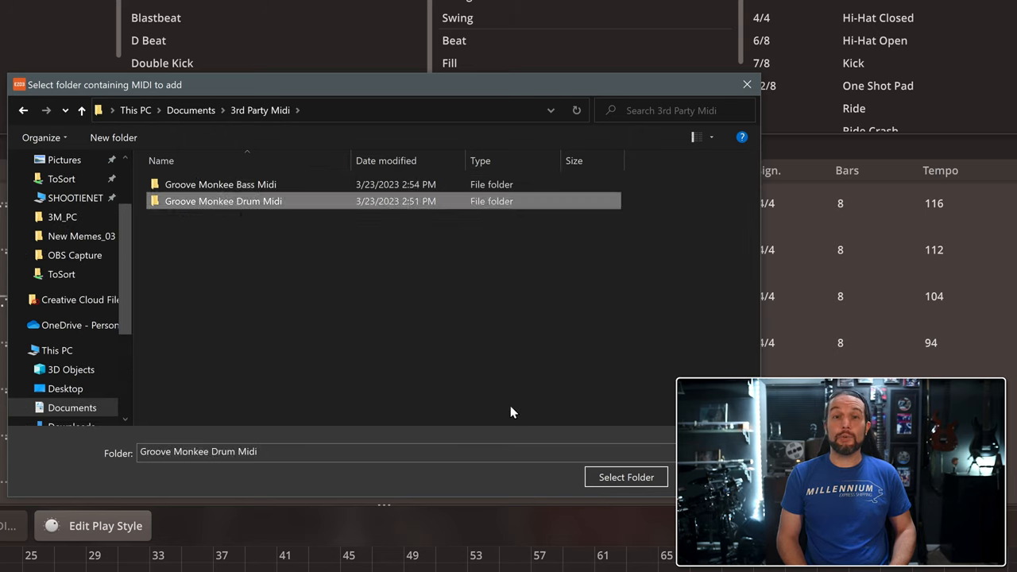
mouse_move(626, 477)
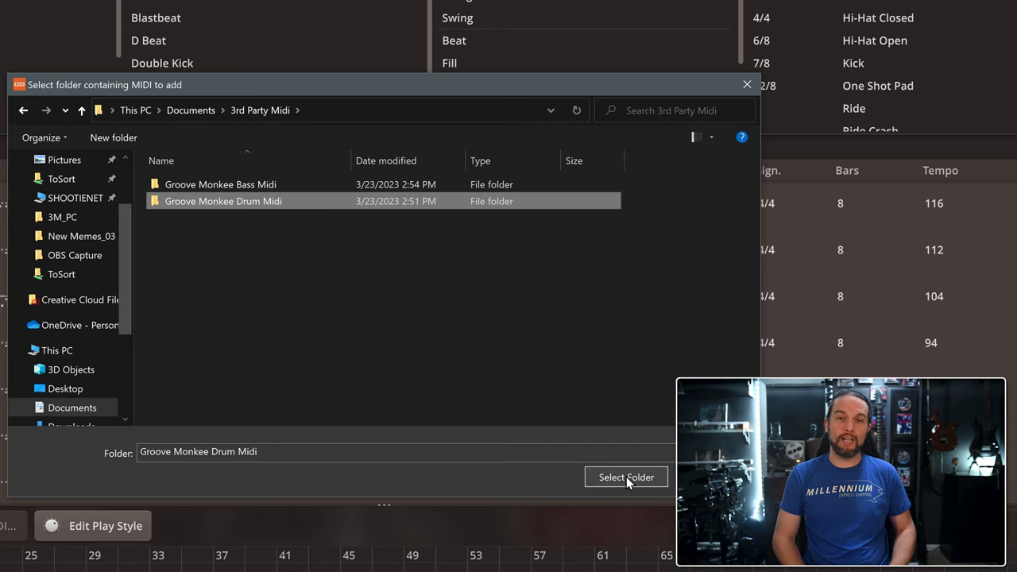
click(626, 476)
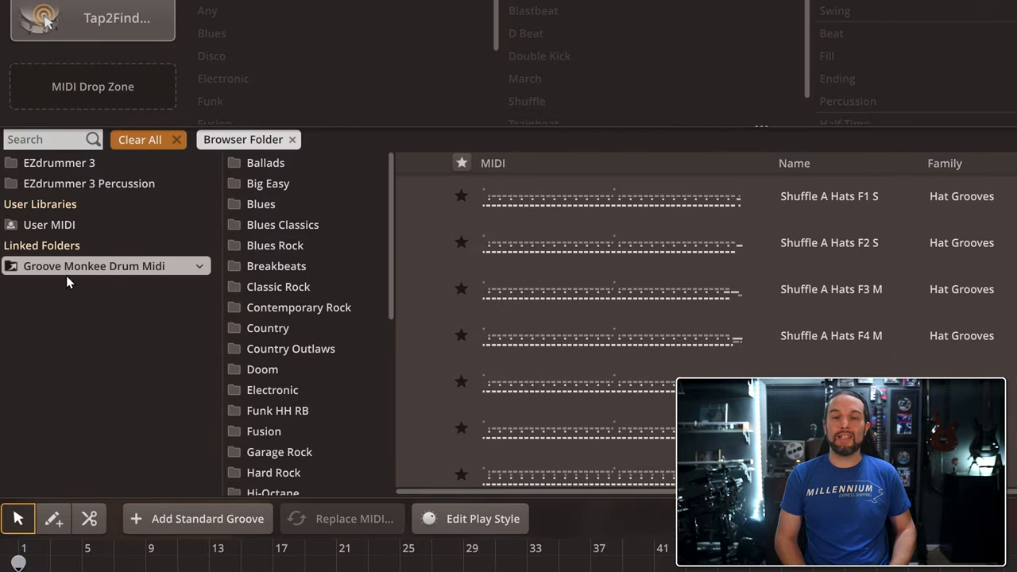
click(266, 163)
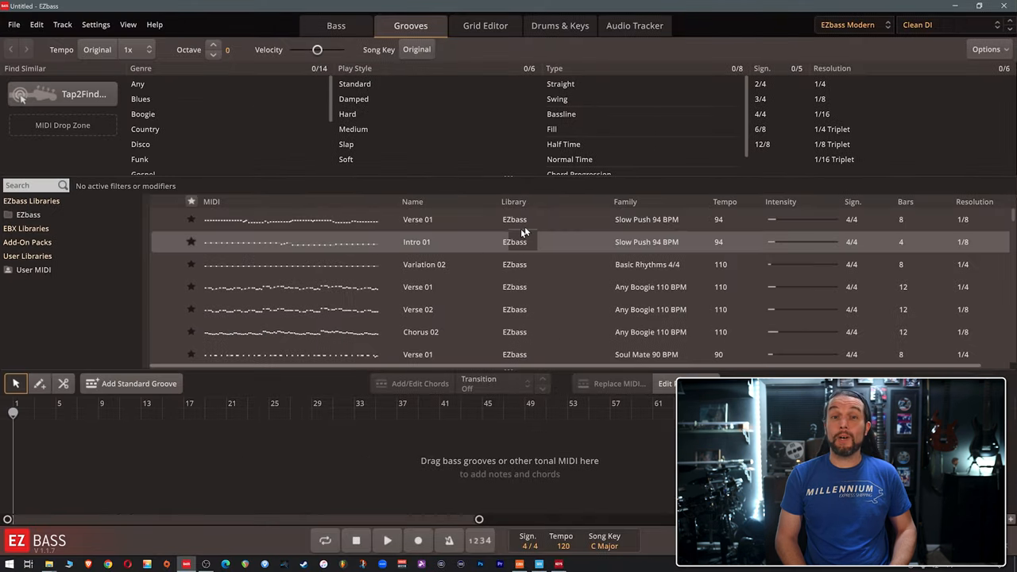
- Link EZbass to the Groove Monkee Bass Midi folder inside Documents > 3rd Party Midi
click(988, 48)
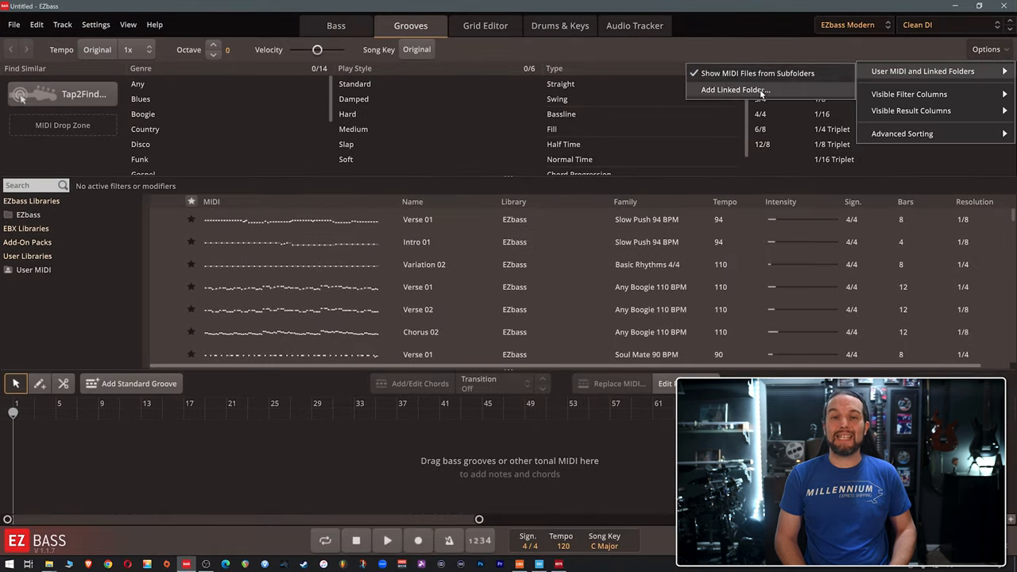
click(733, 89)
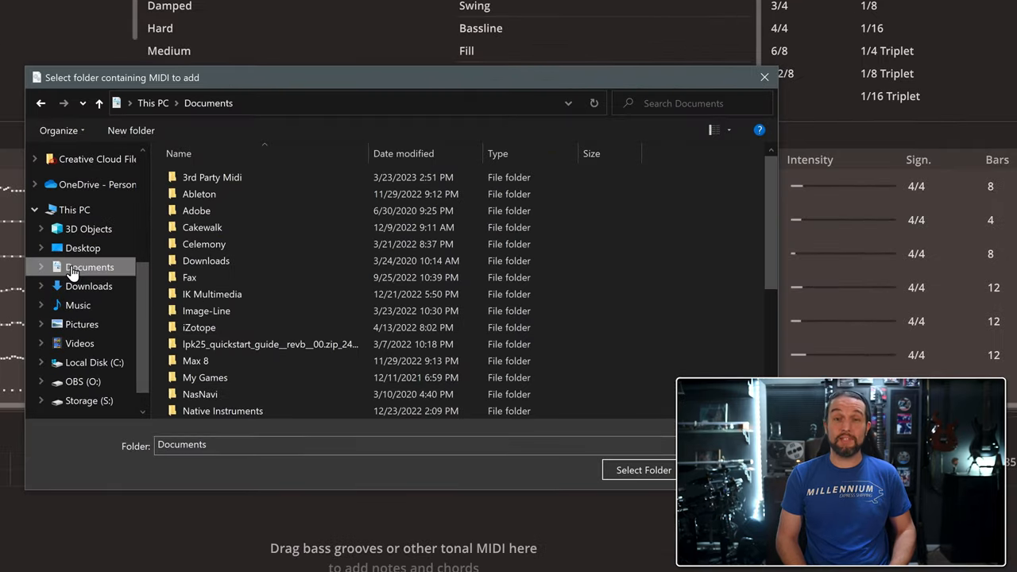
double_click(212, 177)
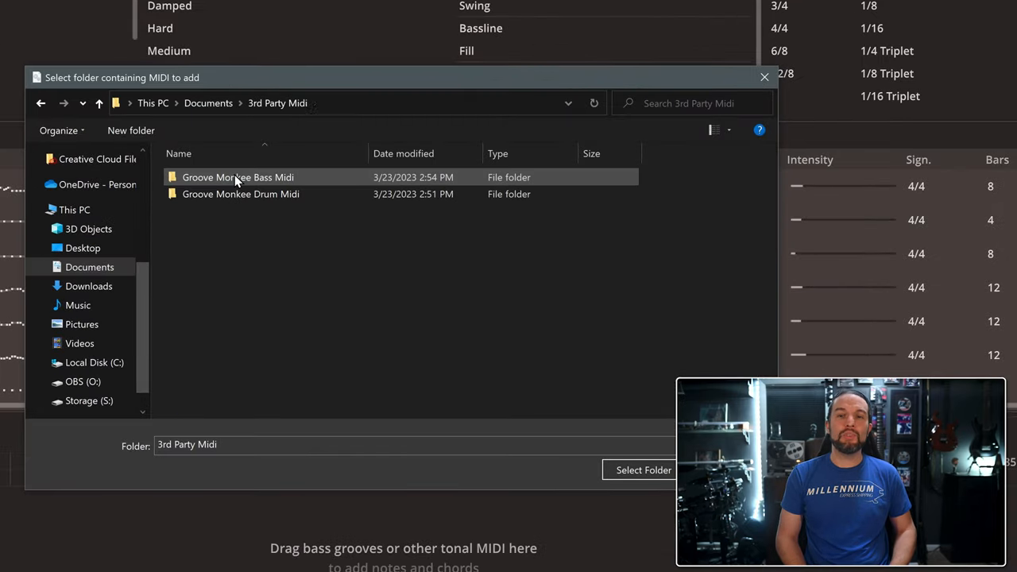
click(238, 177)
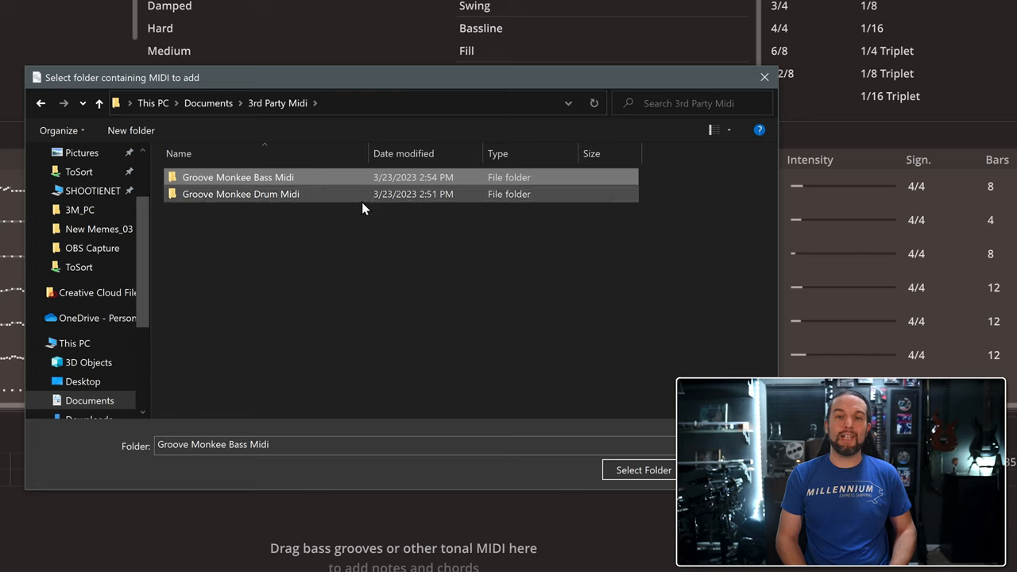
click(644, 470)
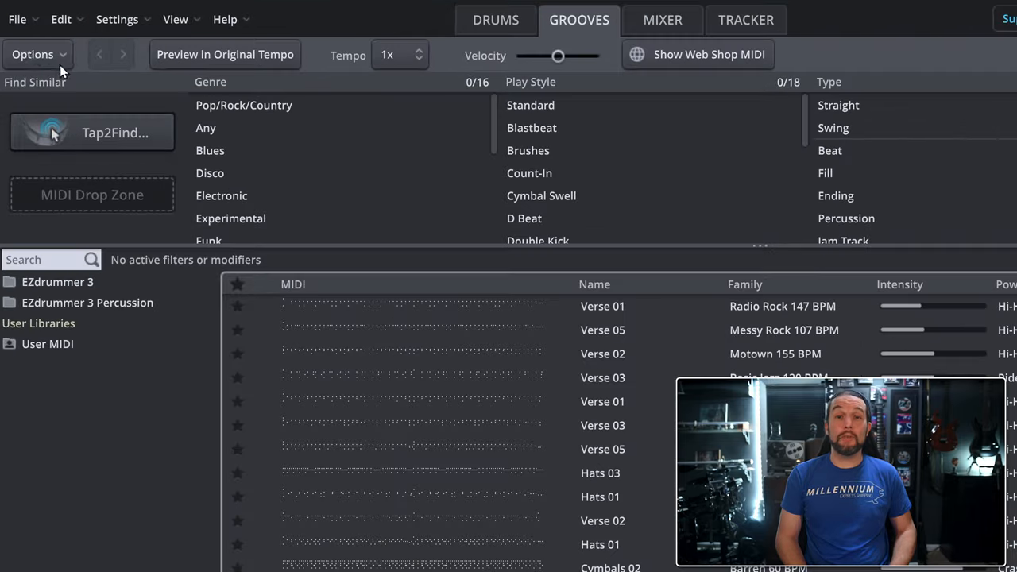
- Link Superior Drummer 3 to Groove Monkee Drum Midi from the 3rd Party Midi folder
click(32, 54)
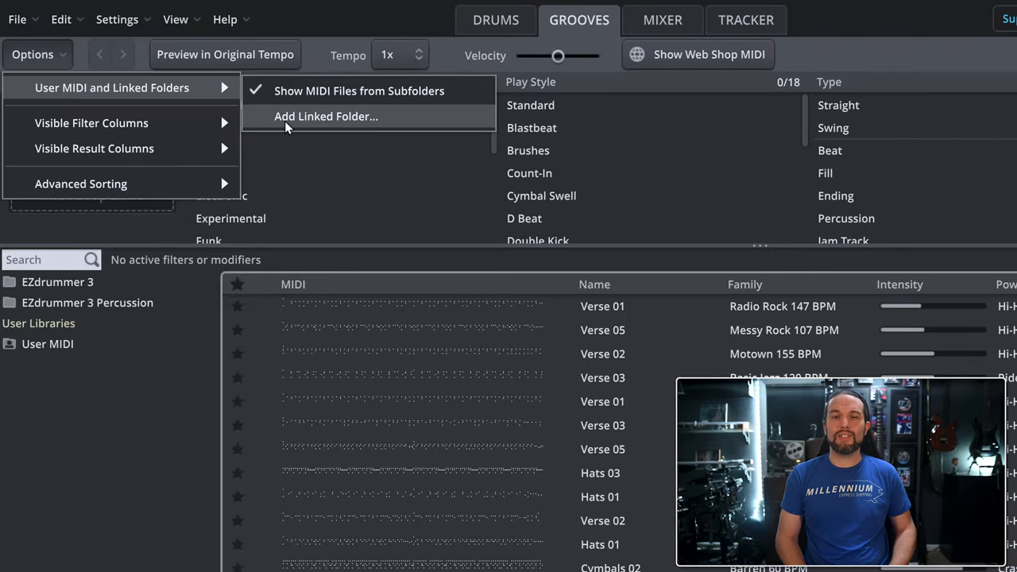
click(326, 116)
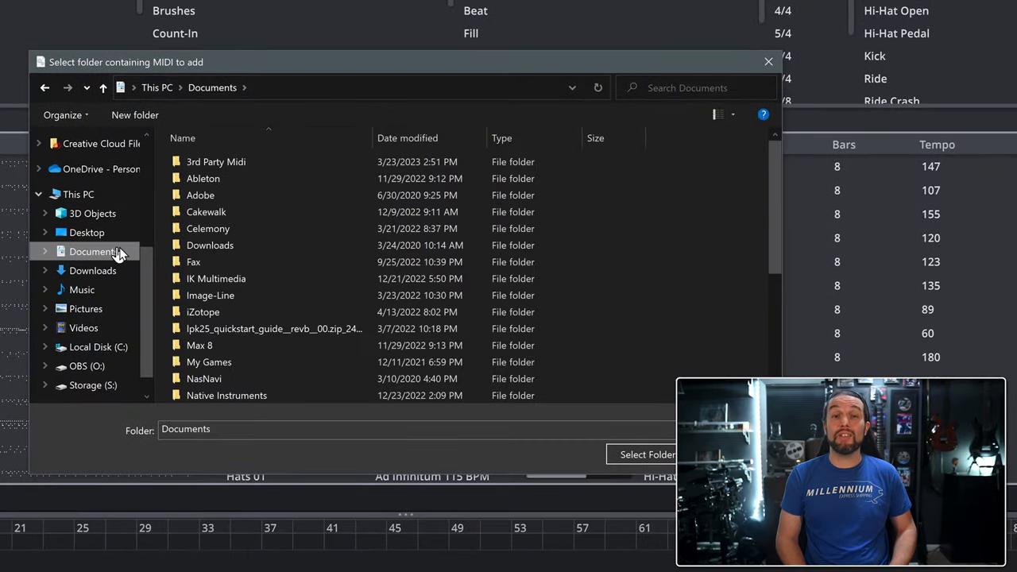
double_click(216, 161)
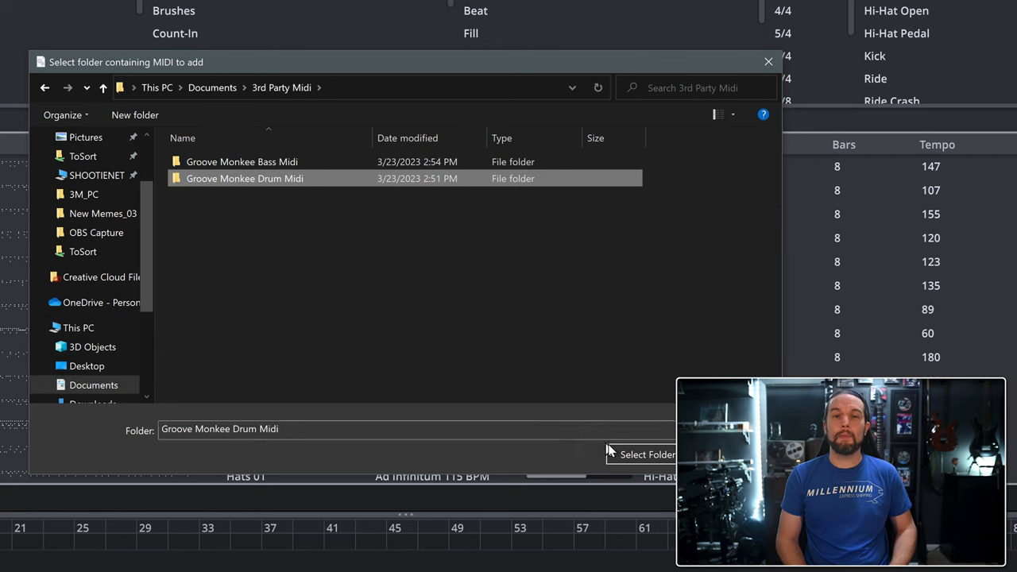
click(648, 455)
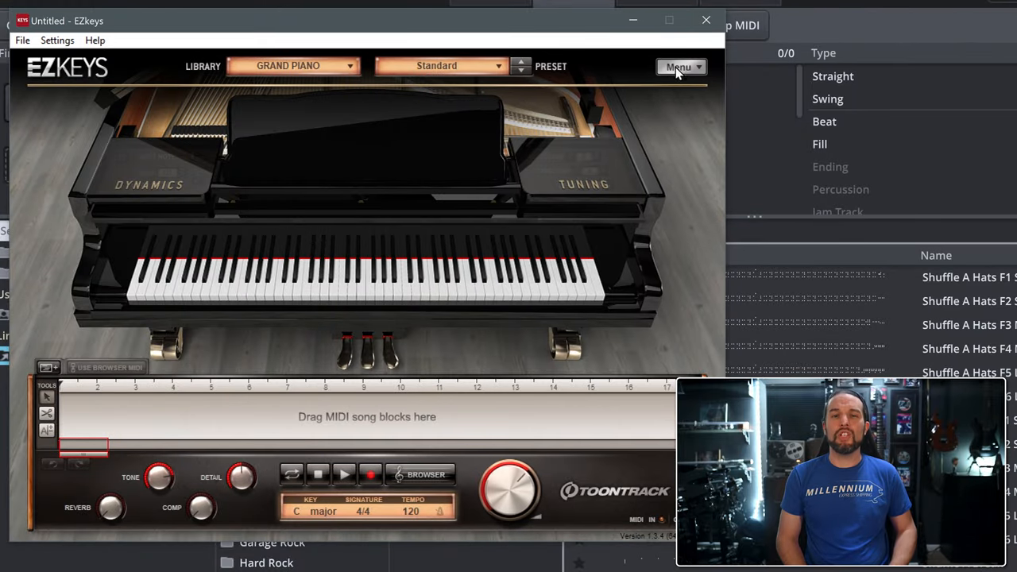
- Add the Groove Monkee Bass Midi folder from 3rd Party Midi to the EZkeys browser
click(680, 66)
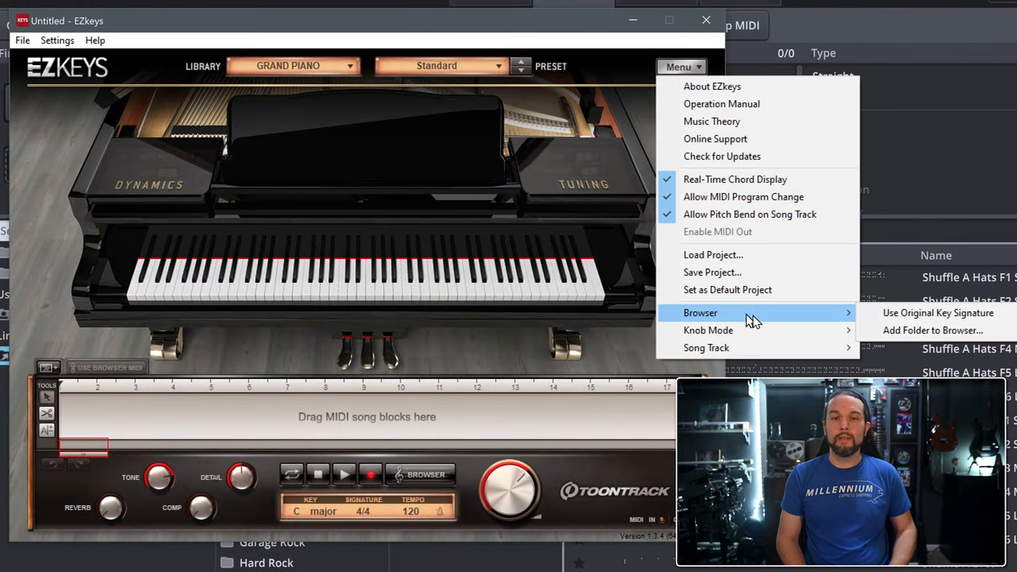
click(931, 330)
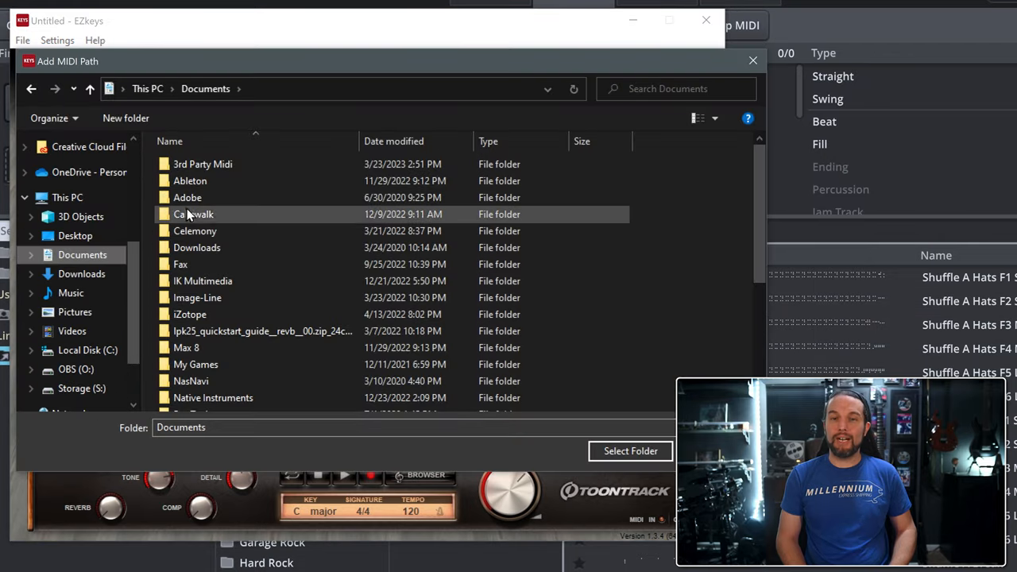
double_click(202, 164)
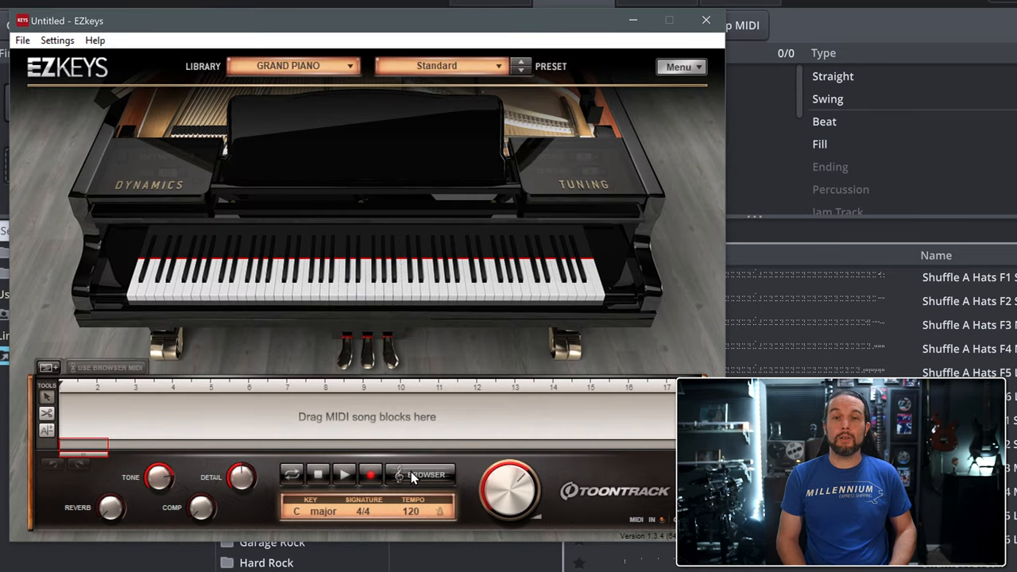
- Browse Groove Monkee Bass Midi to list Set 03 New Day's bass, chord and lead files
click(425, 474)
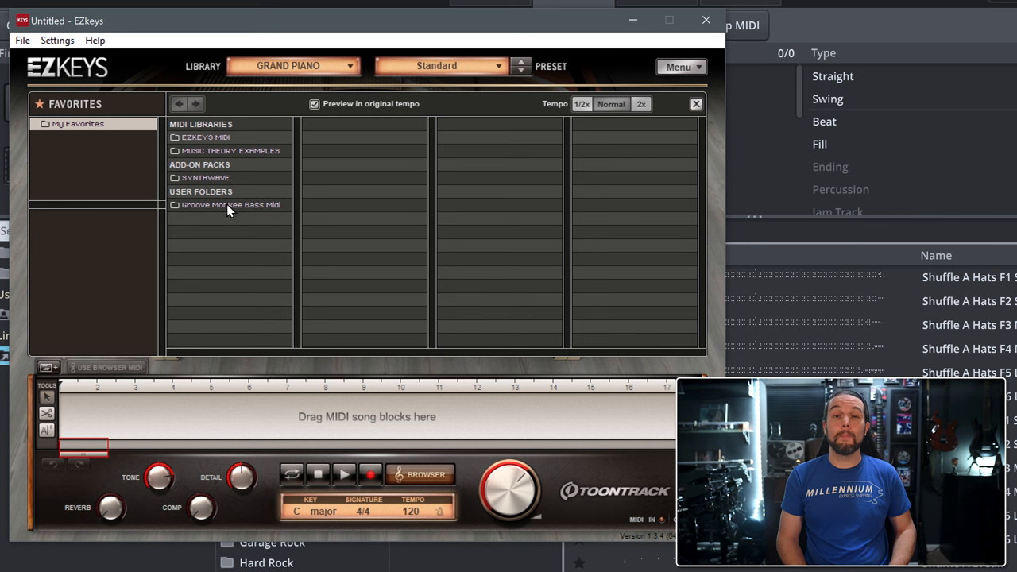
click(230, 204)
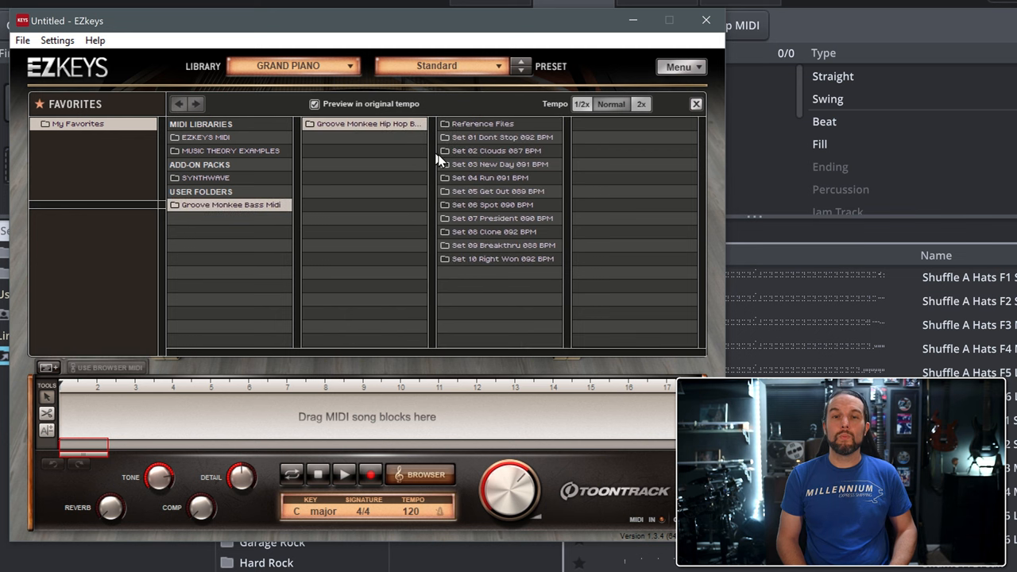
click(500, 163)
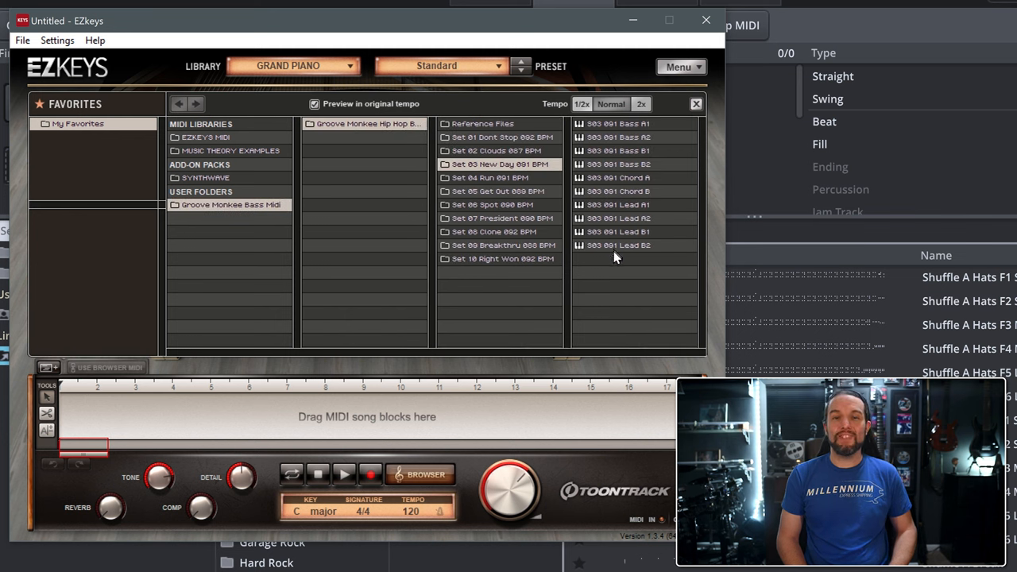
mouse_move(623, 327)
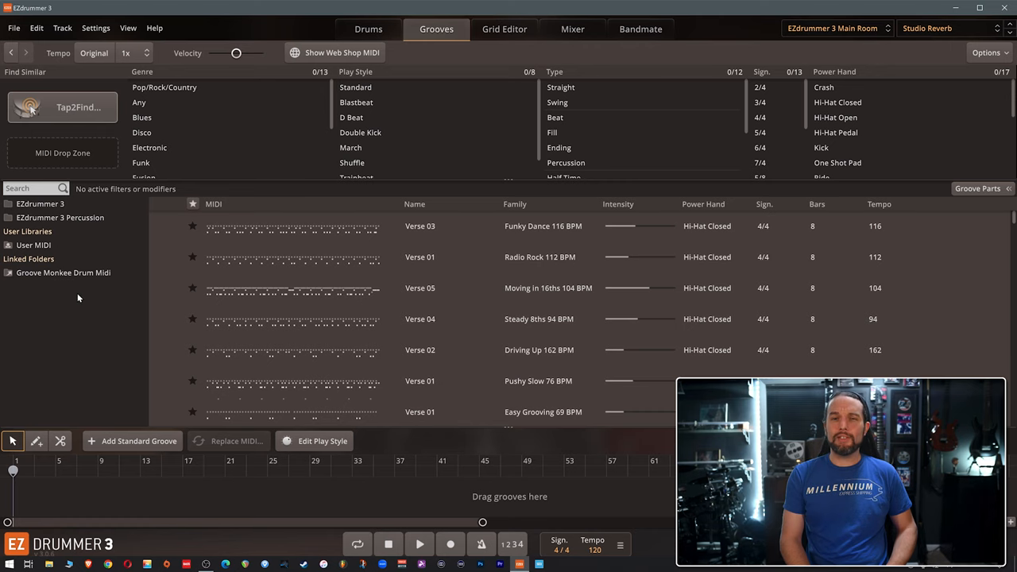
- Browse the linked Groove Monkee Drum Midi folder's Country songs, then its 12-Bar Blues grooves
click(63, 272)
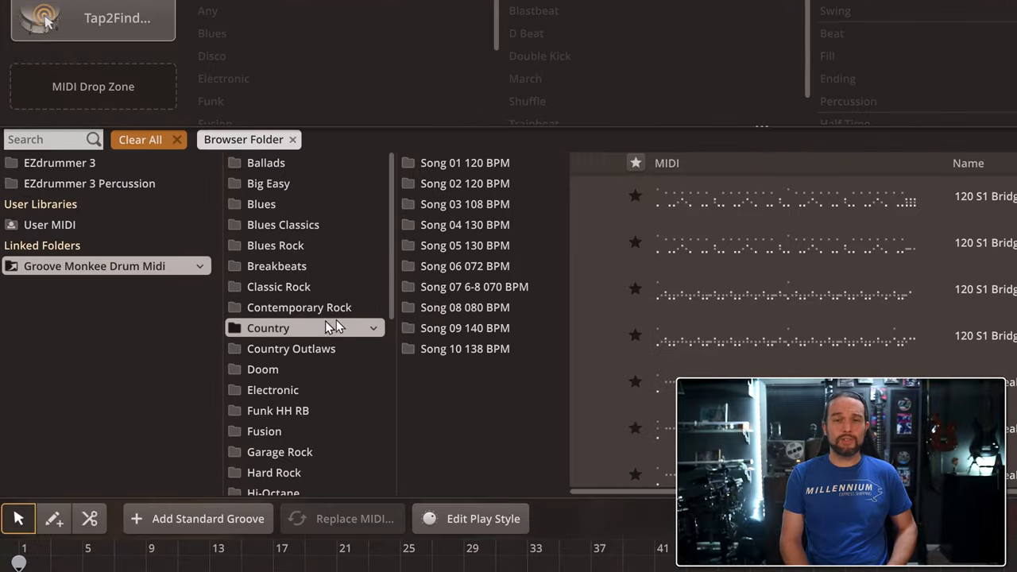
click(464, 265)
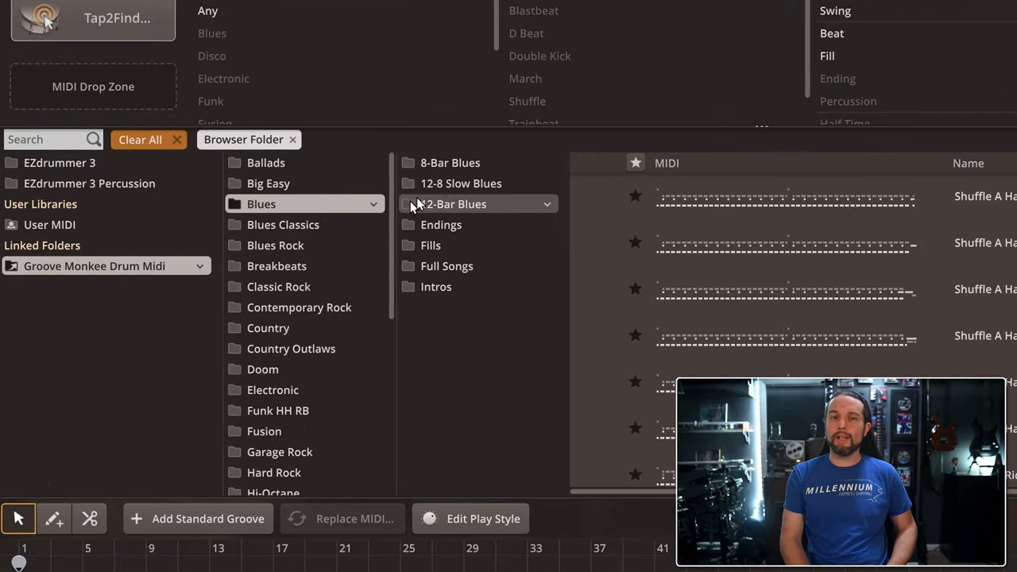
click(460, 183)
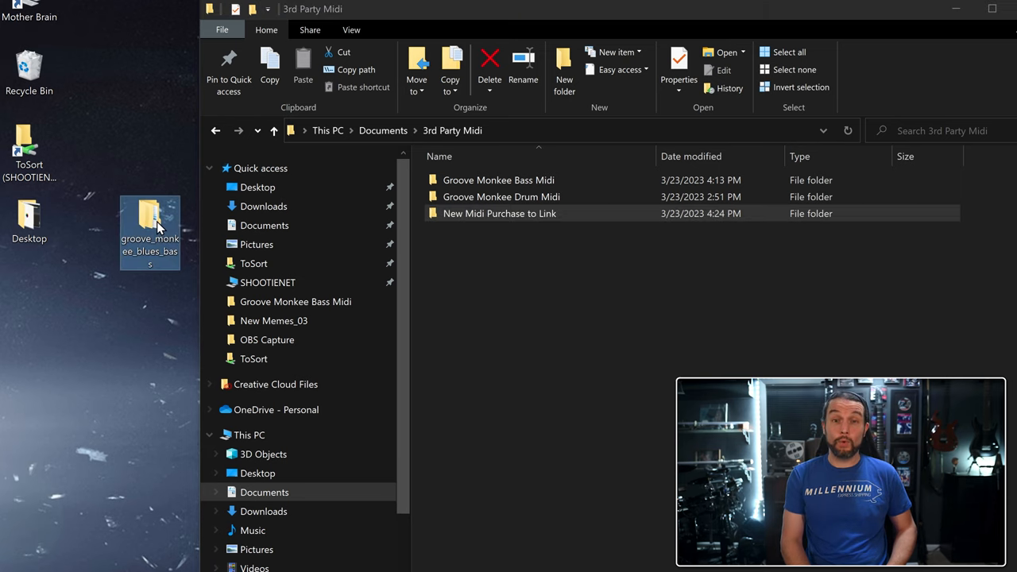
mouse_move(149, 226)
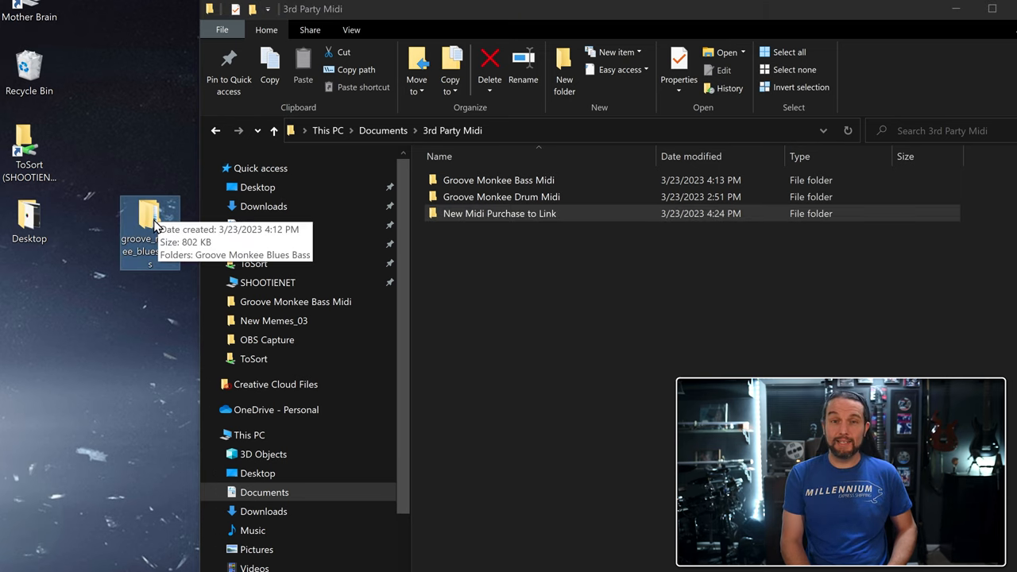
- Drag groove_monkee_blues_bass from the desktop into Groove Monkee Bass Midi and verify it
drag(150, 230, 498, 179)
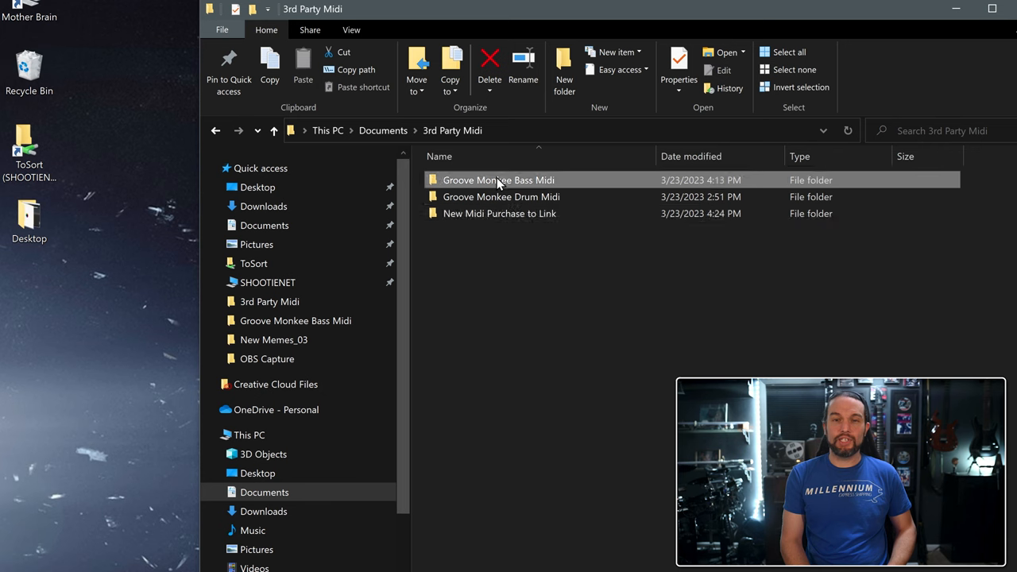
double_click(498, 180)
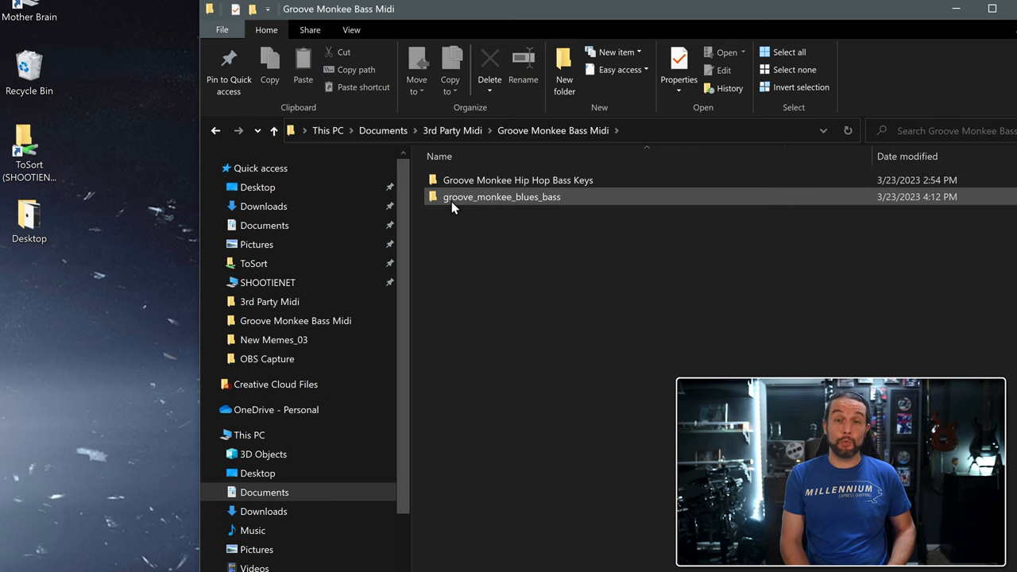
mouse_move(465, 203)
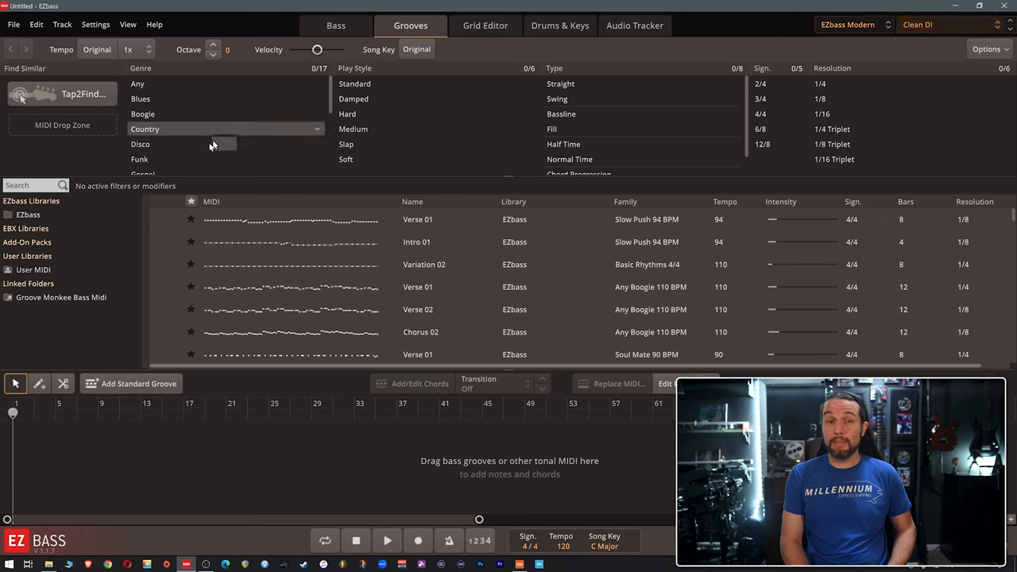
- Run Sync File Changes on the linked Groove Monkee Bass Midi folder
right_click(62, 296)
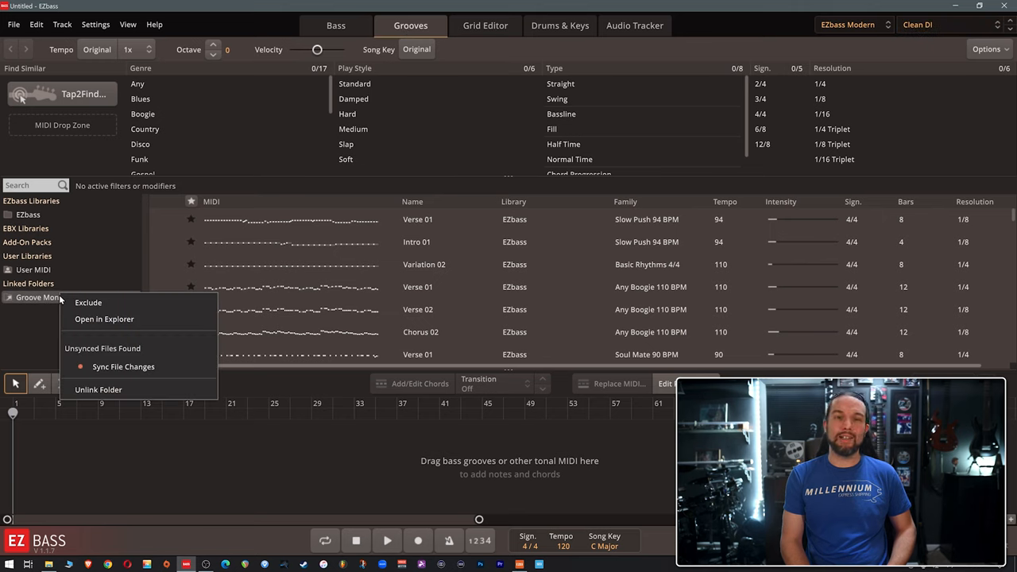
mouse_move(123, 366)
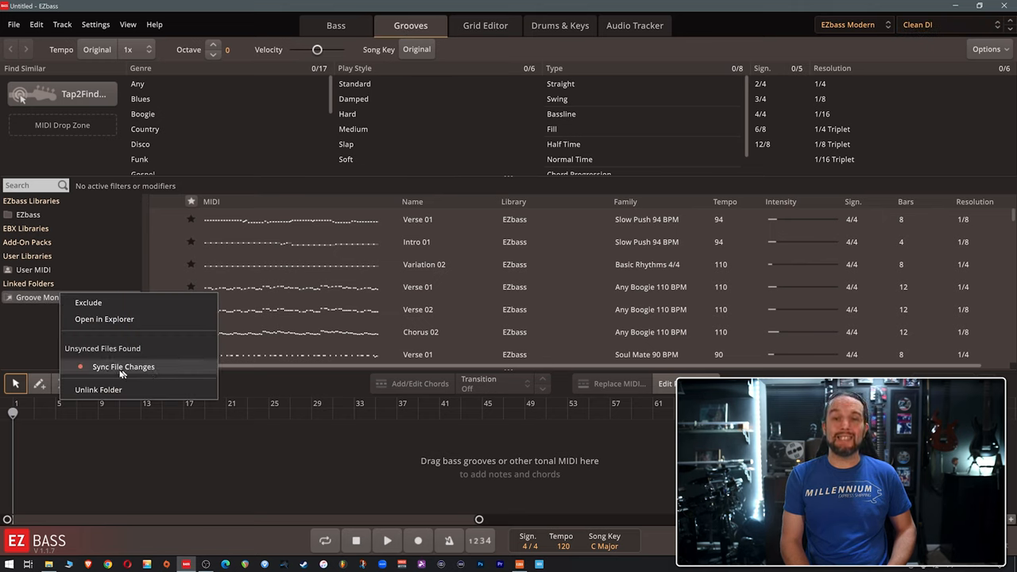
click(123, 367)
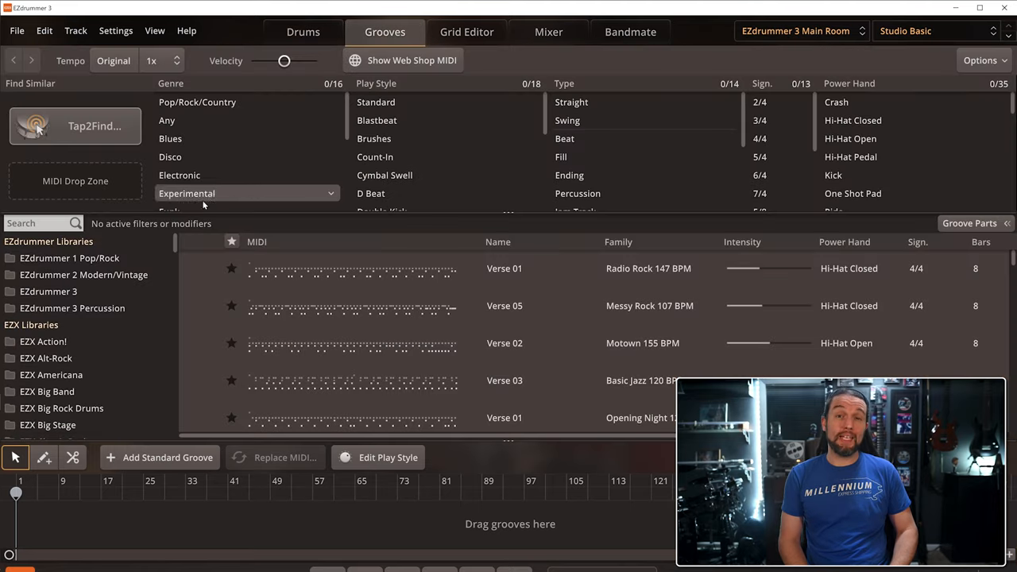
scroll(down, 3)
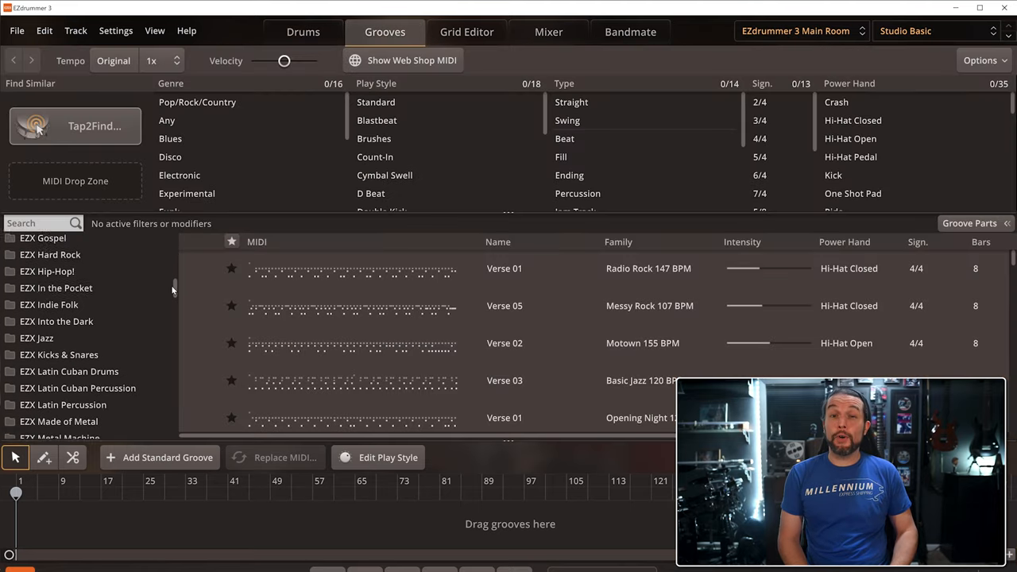
scroll(down, 3)
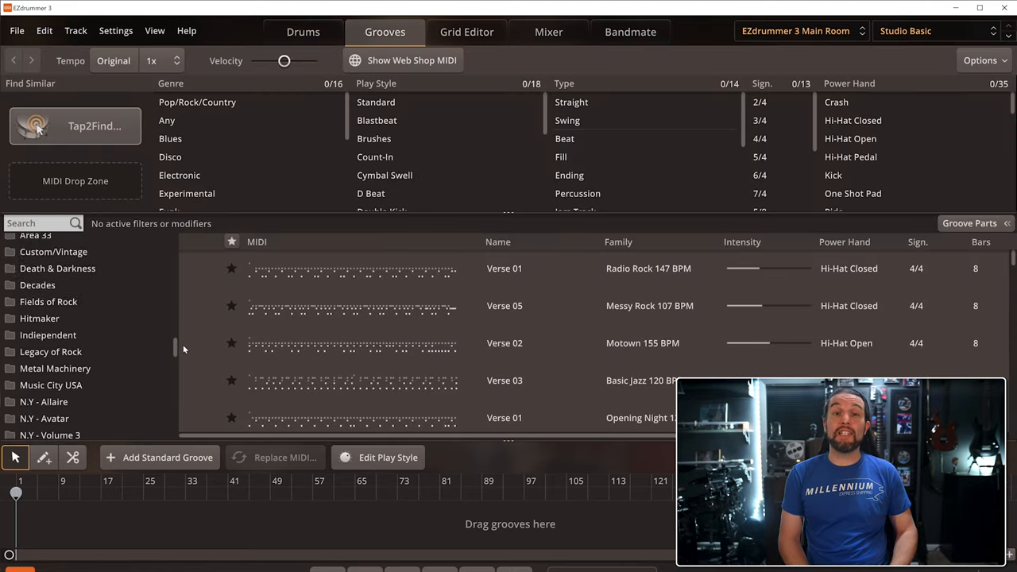